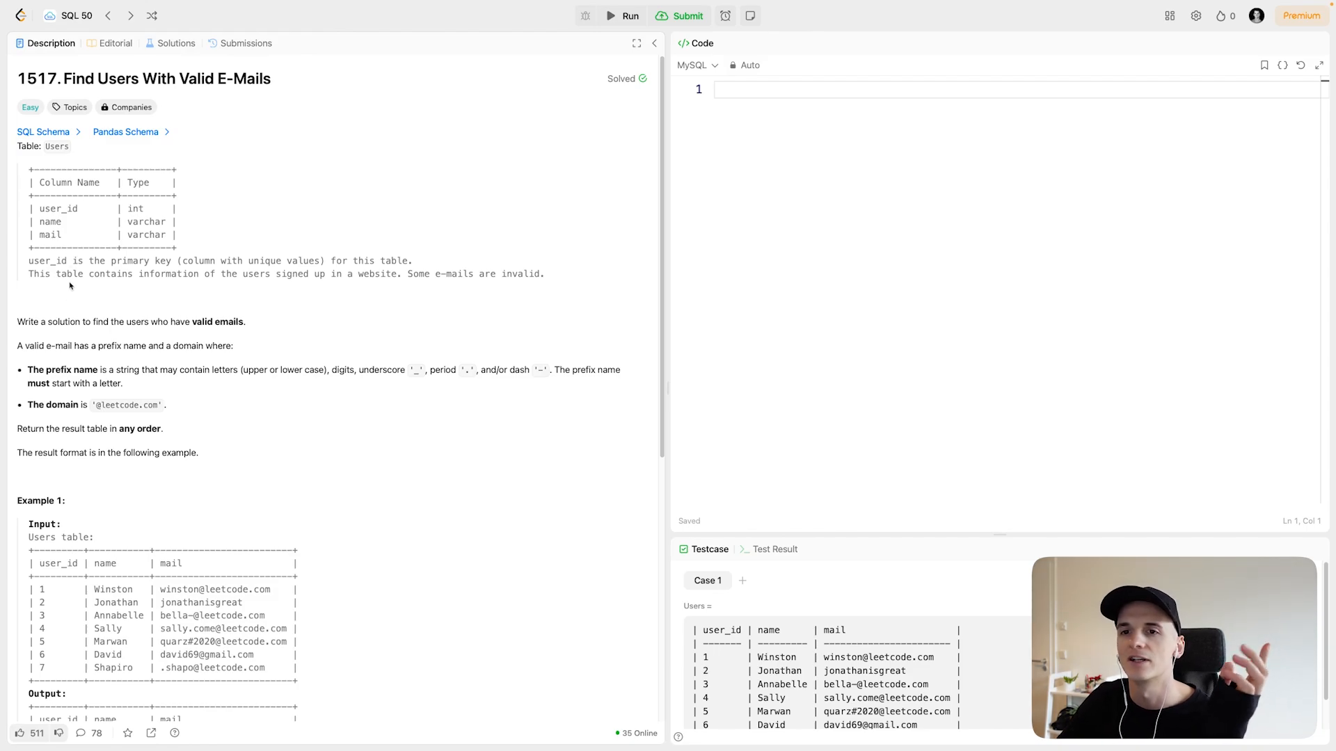
# Read through the problem description, highlighting the email validity rules for the Users table
pyautogui.moveTo(17, 321); pyautogui.dragTo(107, 322)
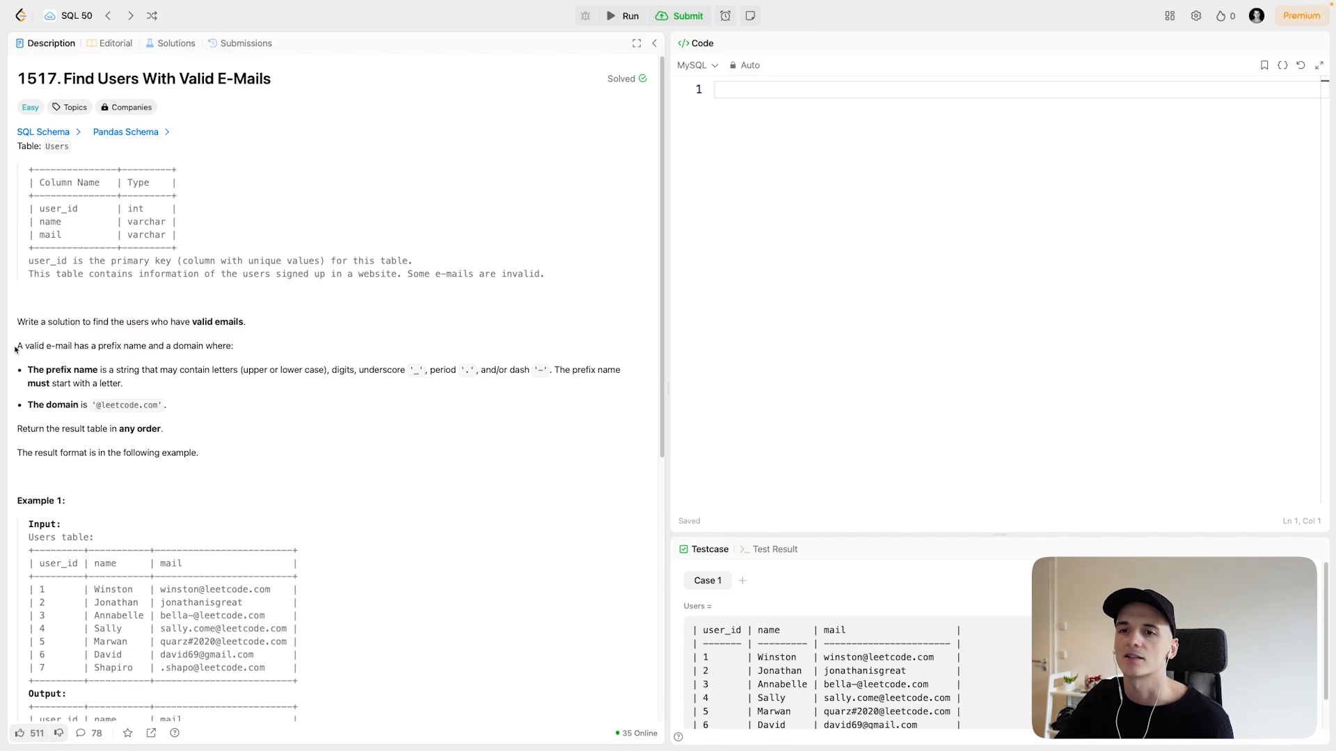
pyautogui.moveTo(16, 345); pyautogui.dragTo(203, 345)
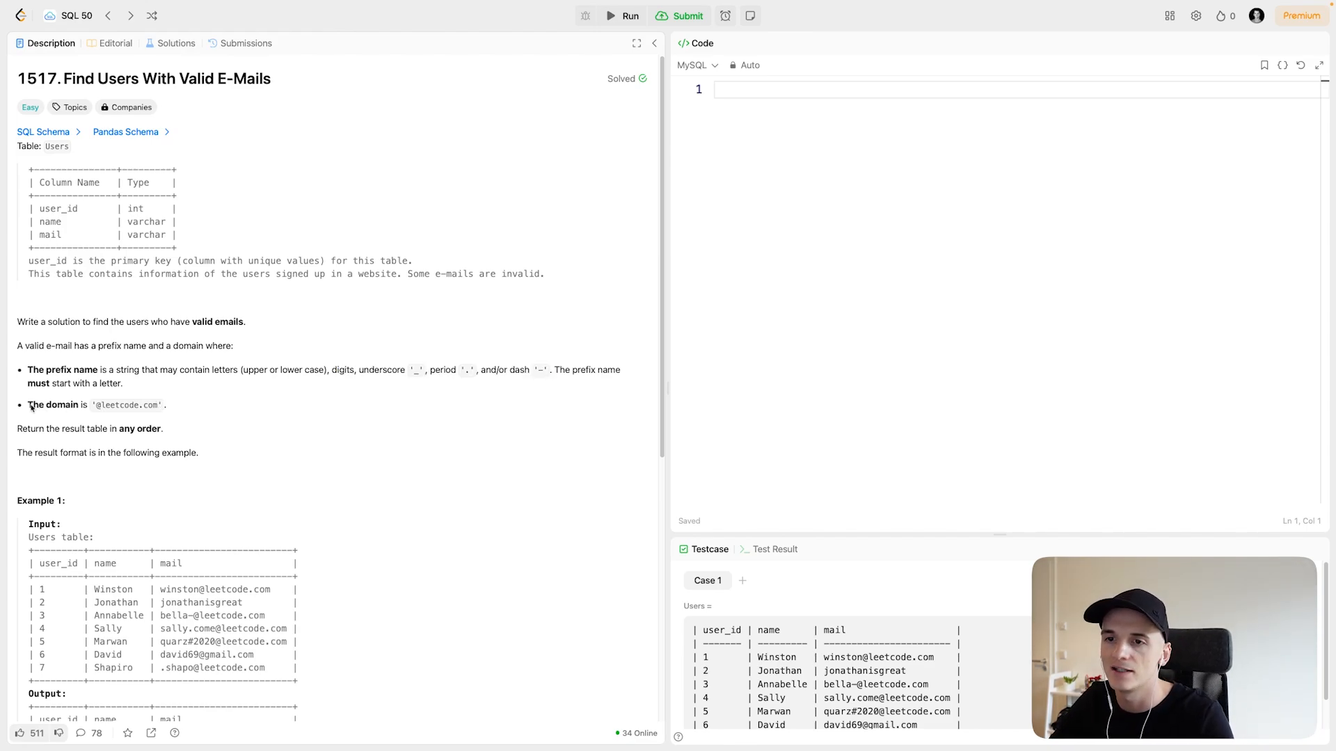
pyautogui.moveTo(32, 405); pyautogui.dragTo(160, 404)
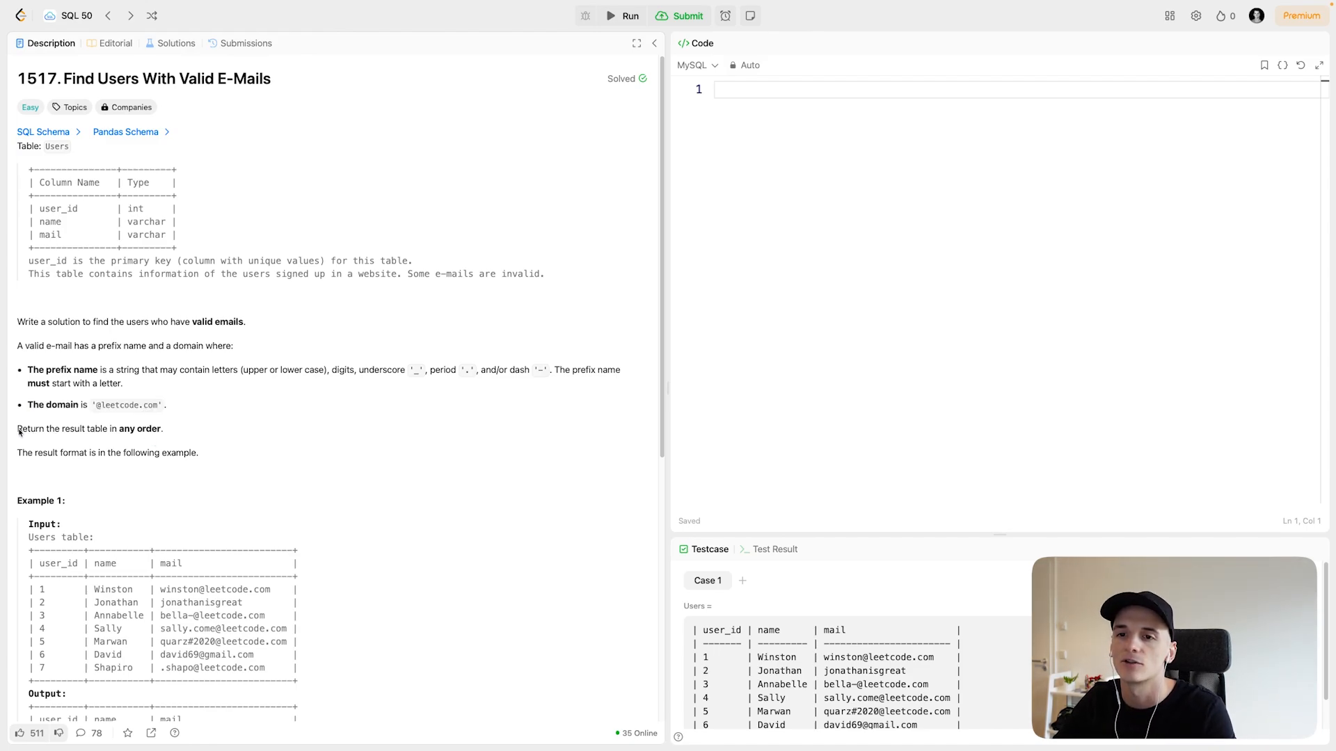
pyautogui.scroll(-3)
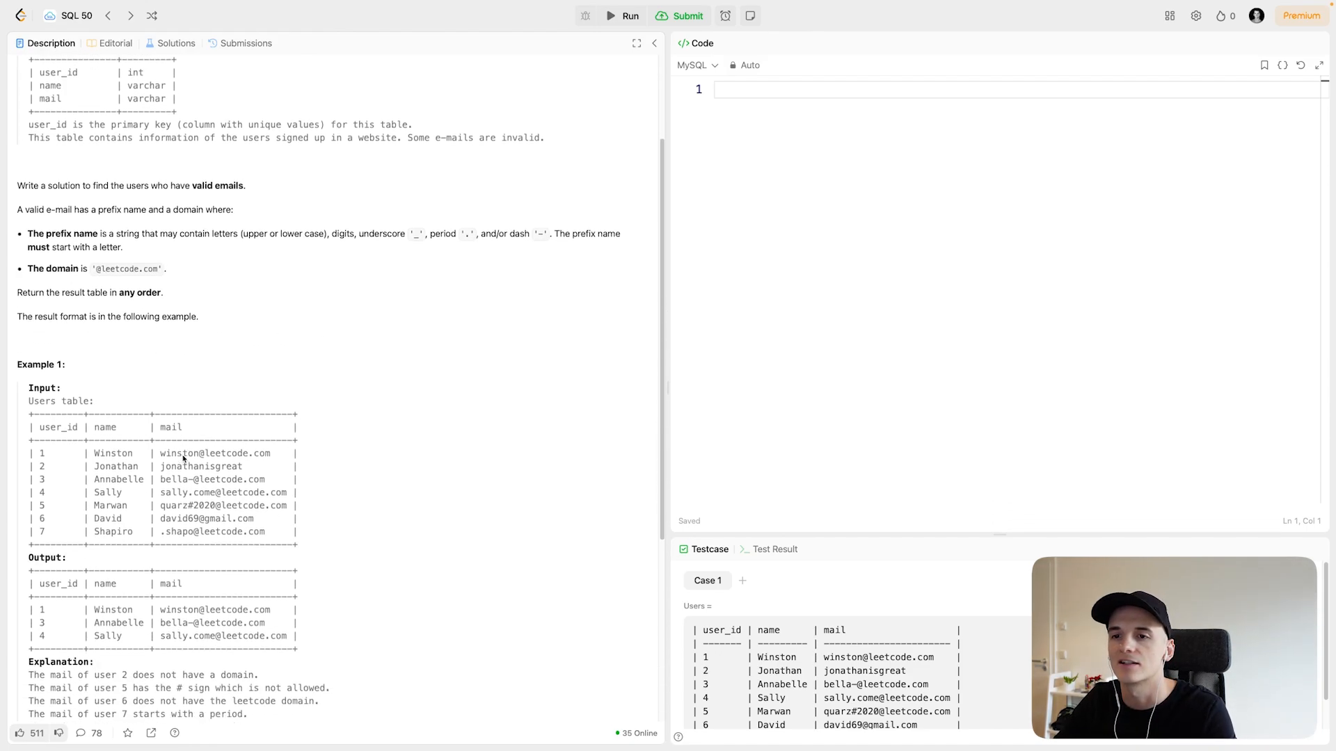
pyautogui.scroll(-3)
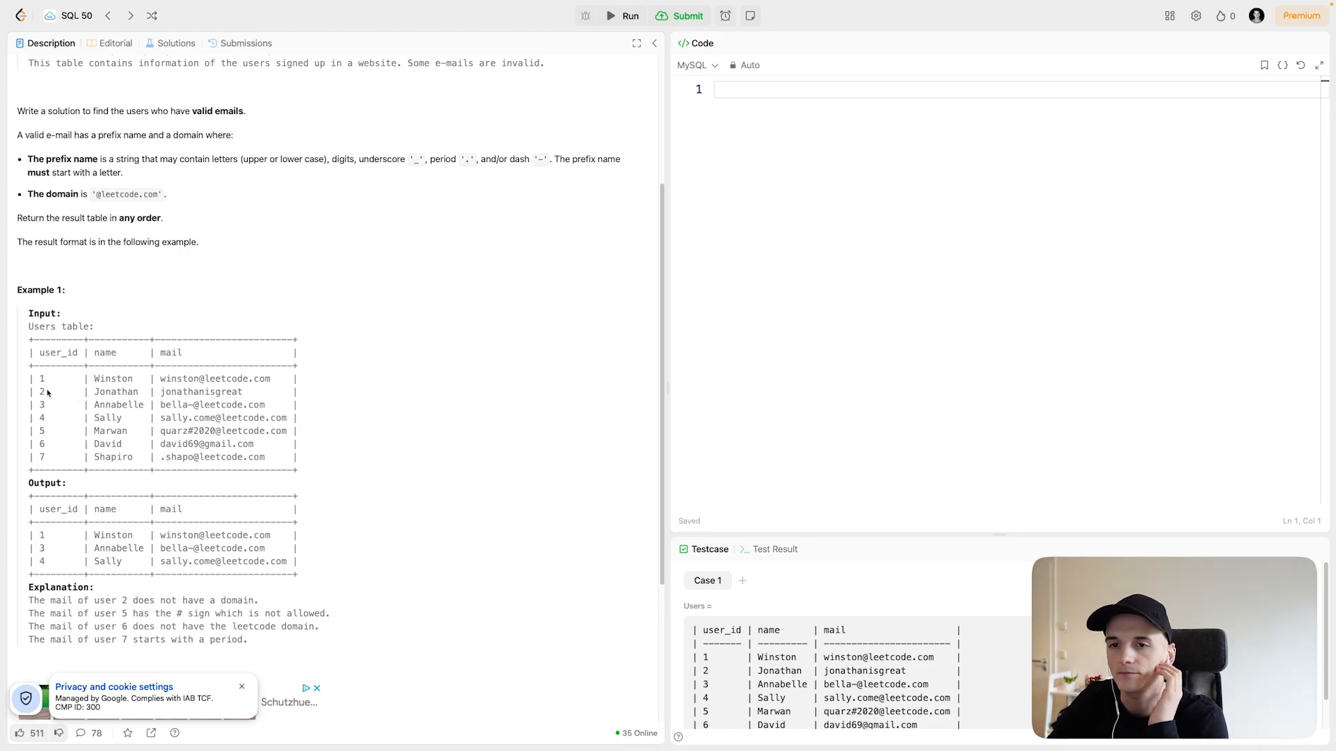
pyautogui.moveTo(36, 391); pyautogui.dragTo(187, 391)
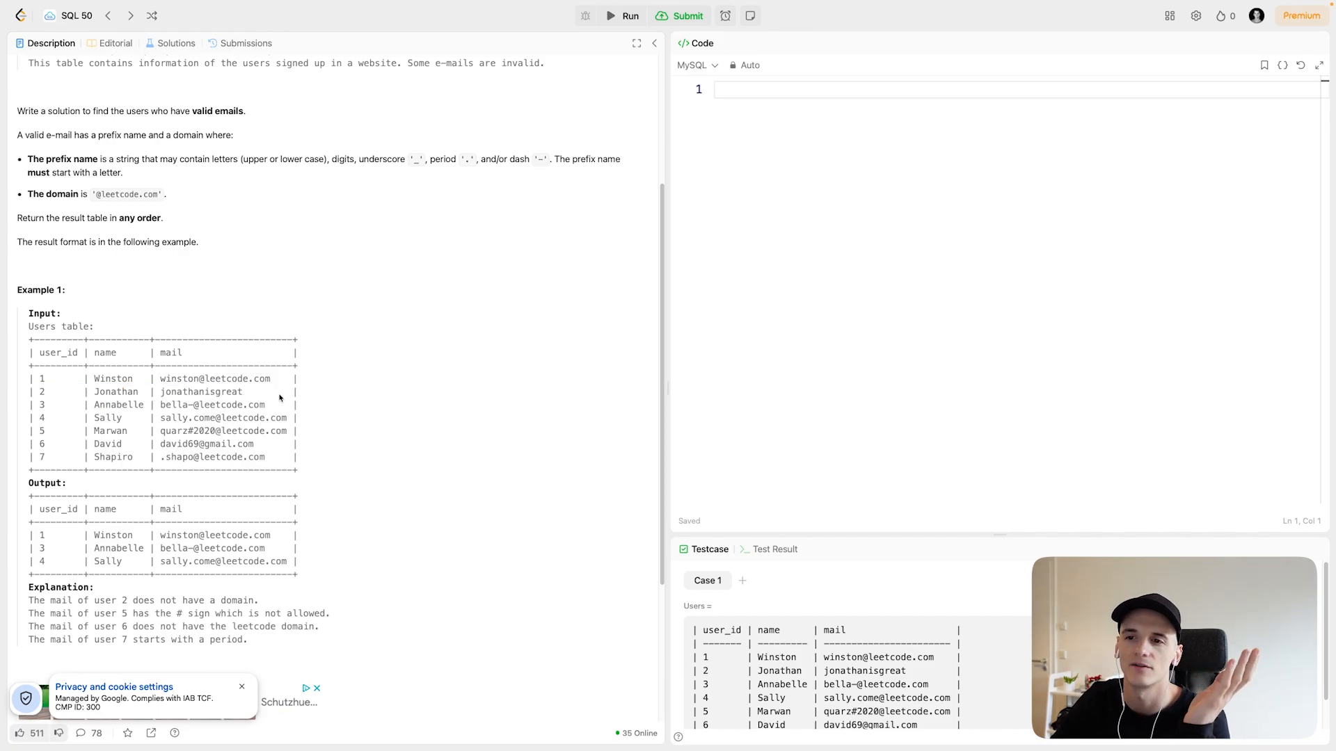
pyautogui.moveTo(130, 409)
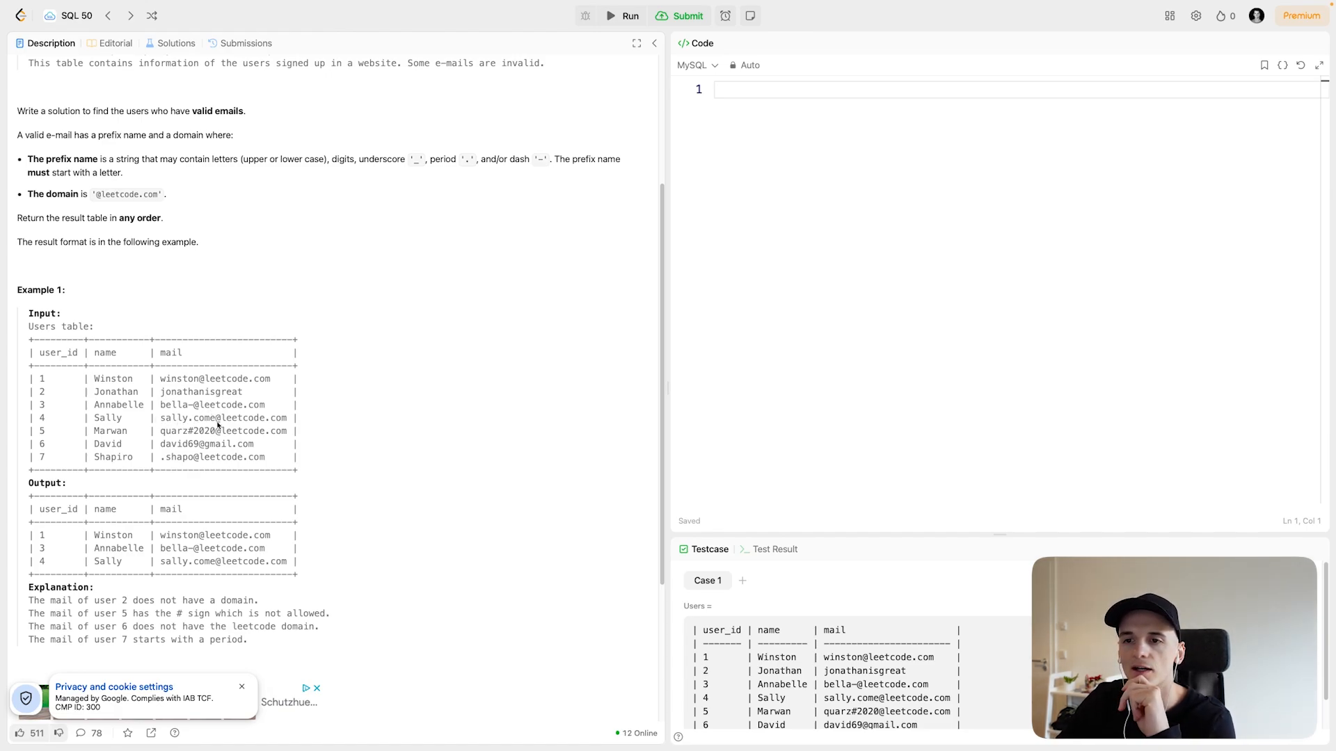
pyautogui.moveTo(218, 546)
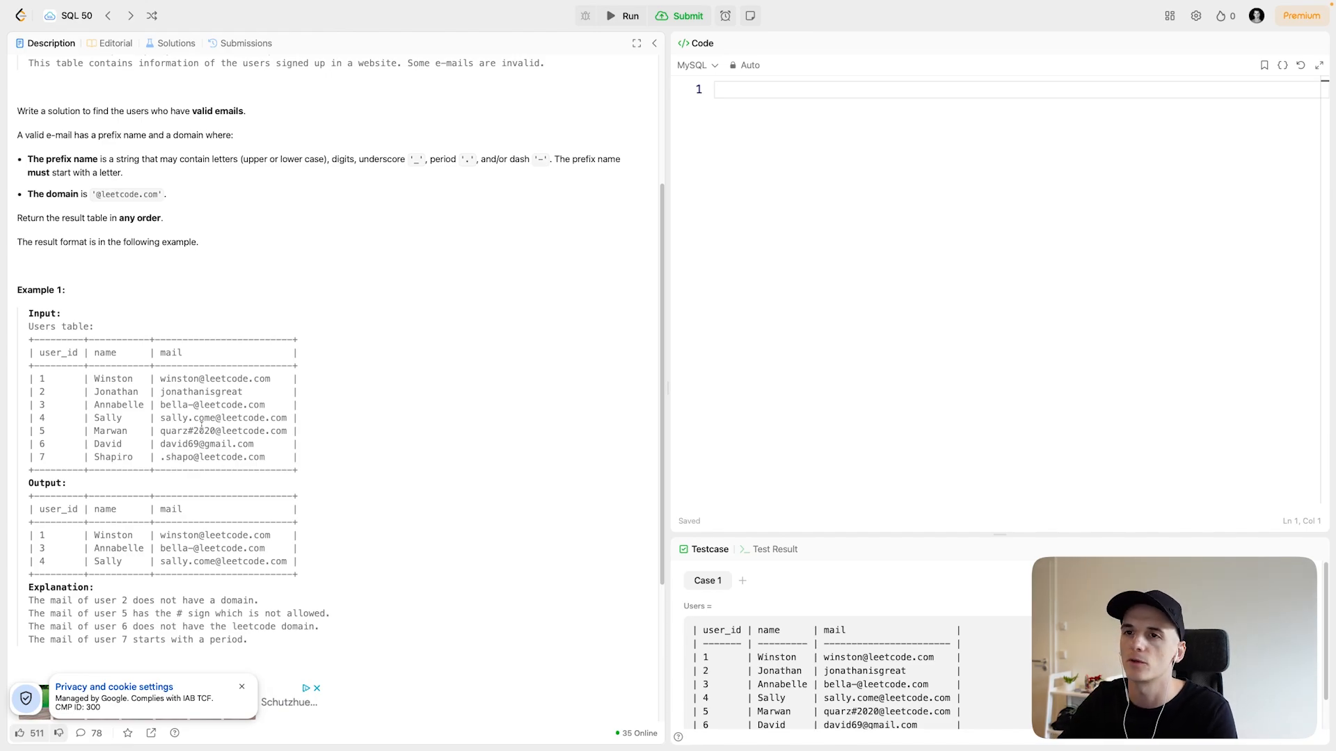
pyautogui.moveTo(202, 416)
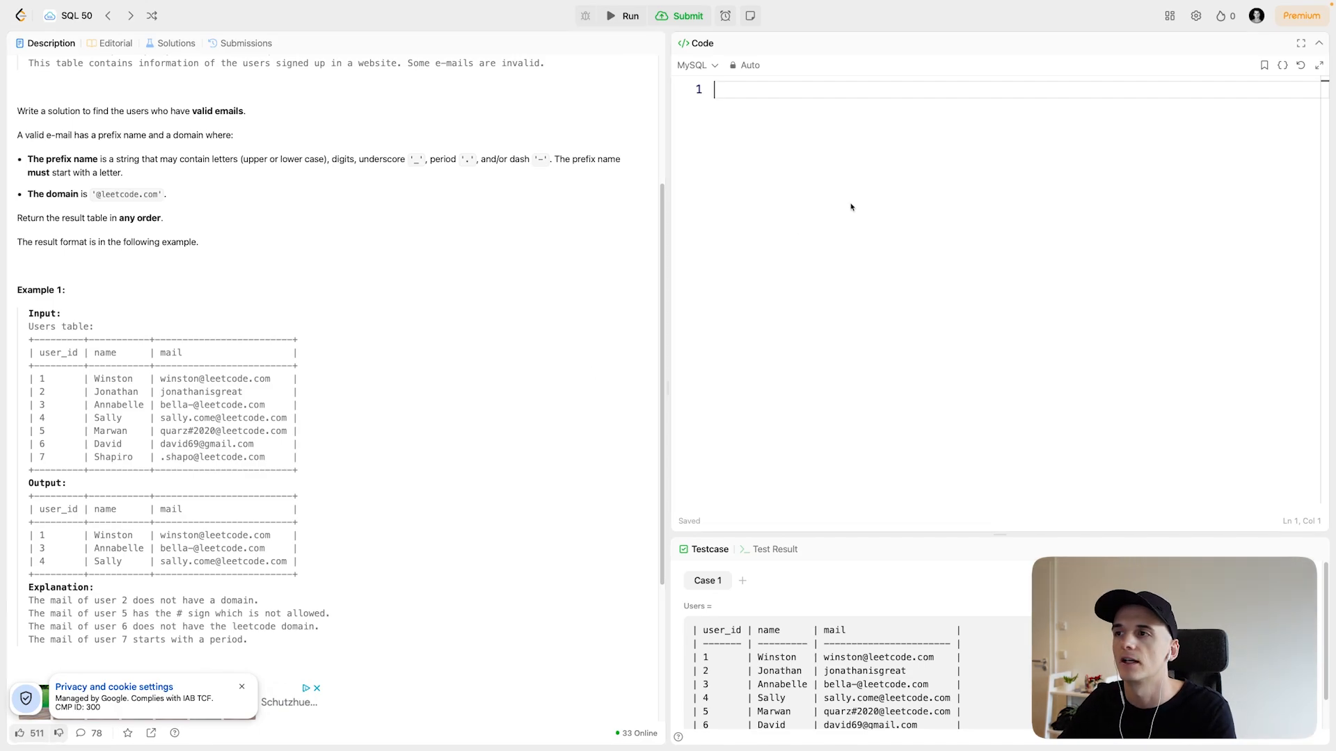
# Write SELECT * FROM Users and begin a WHERE clause on the next line
pyautogui.write('SELECT *')
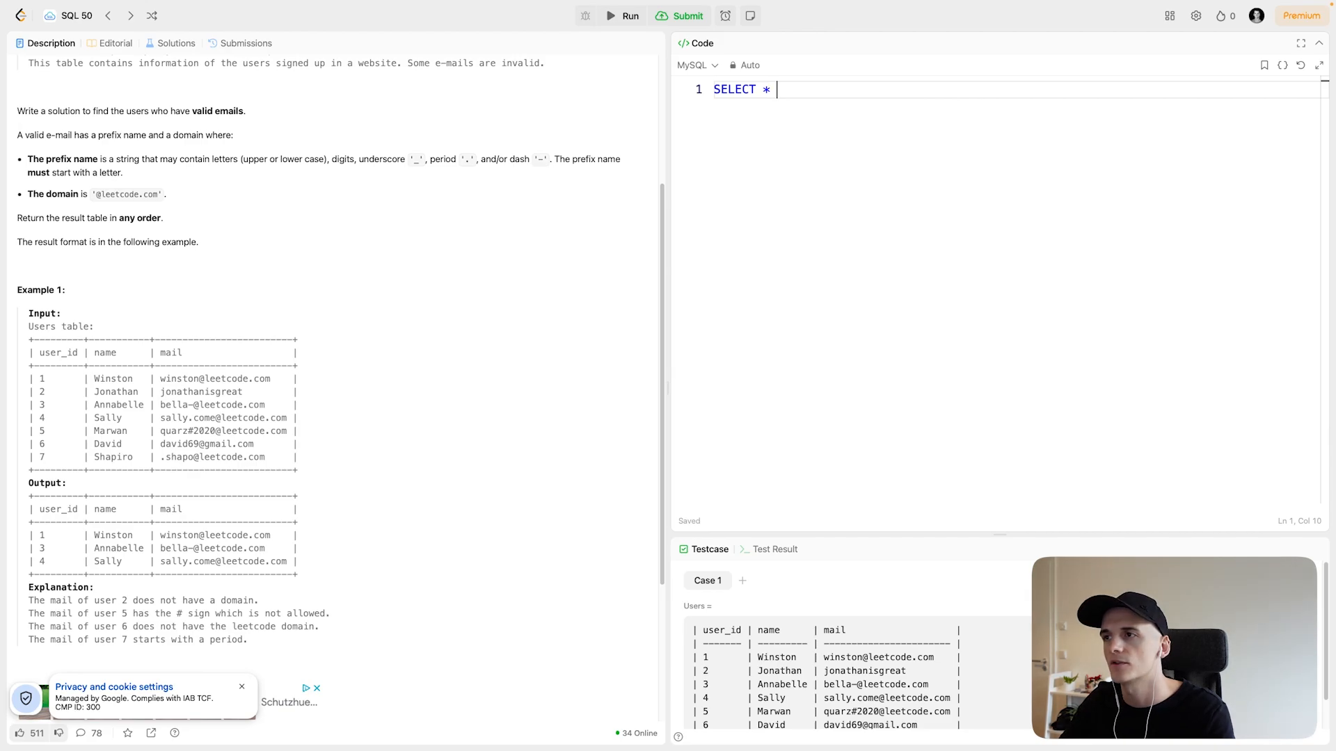
pyautogui.write('FROM')
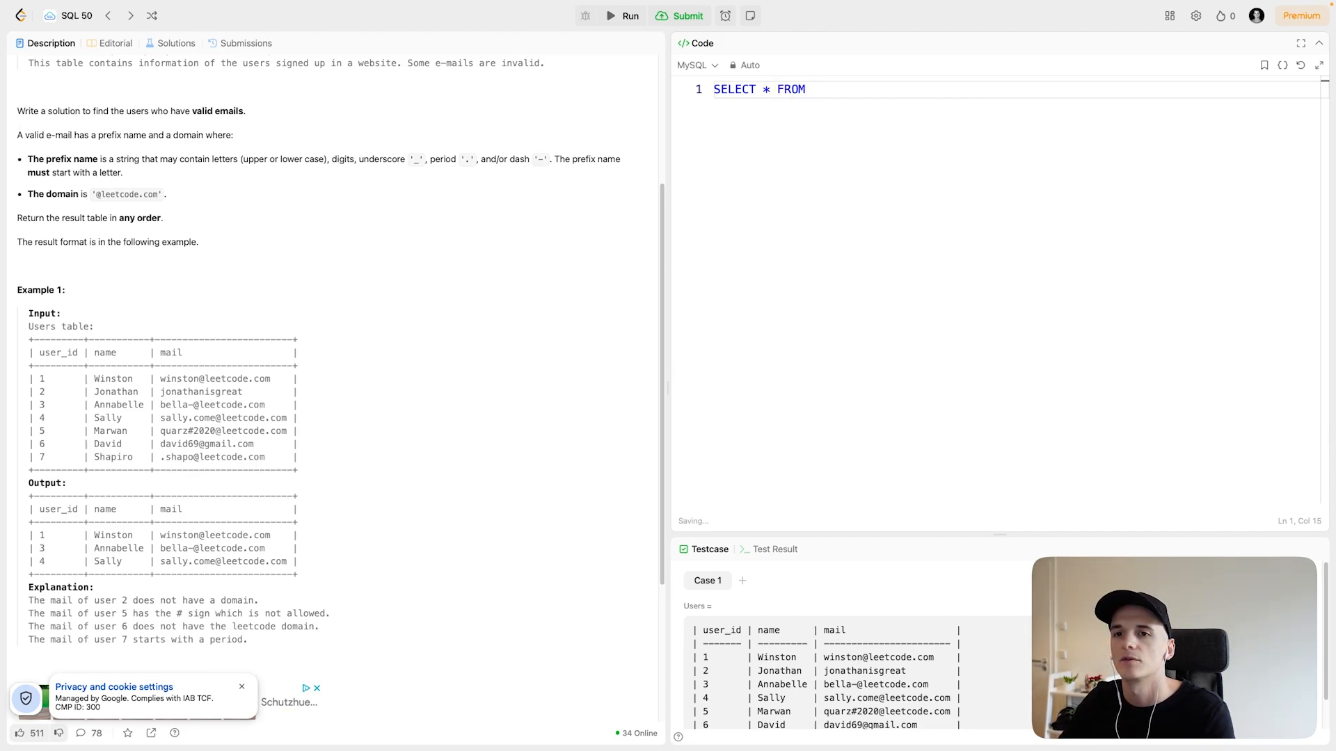
pyautogui.write('Users')
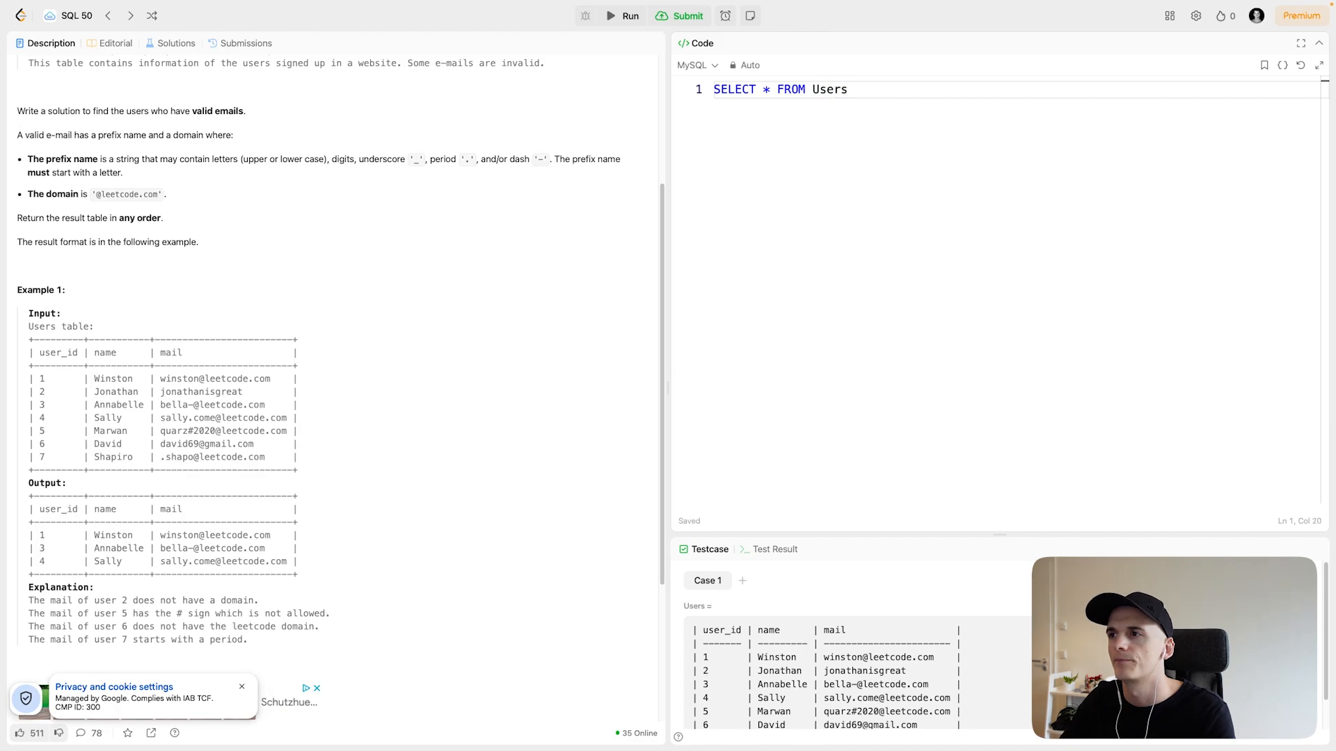
pyautogui.write('WHERE')
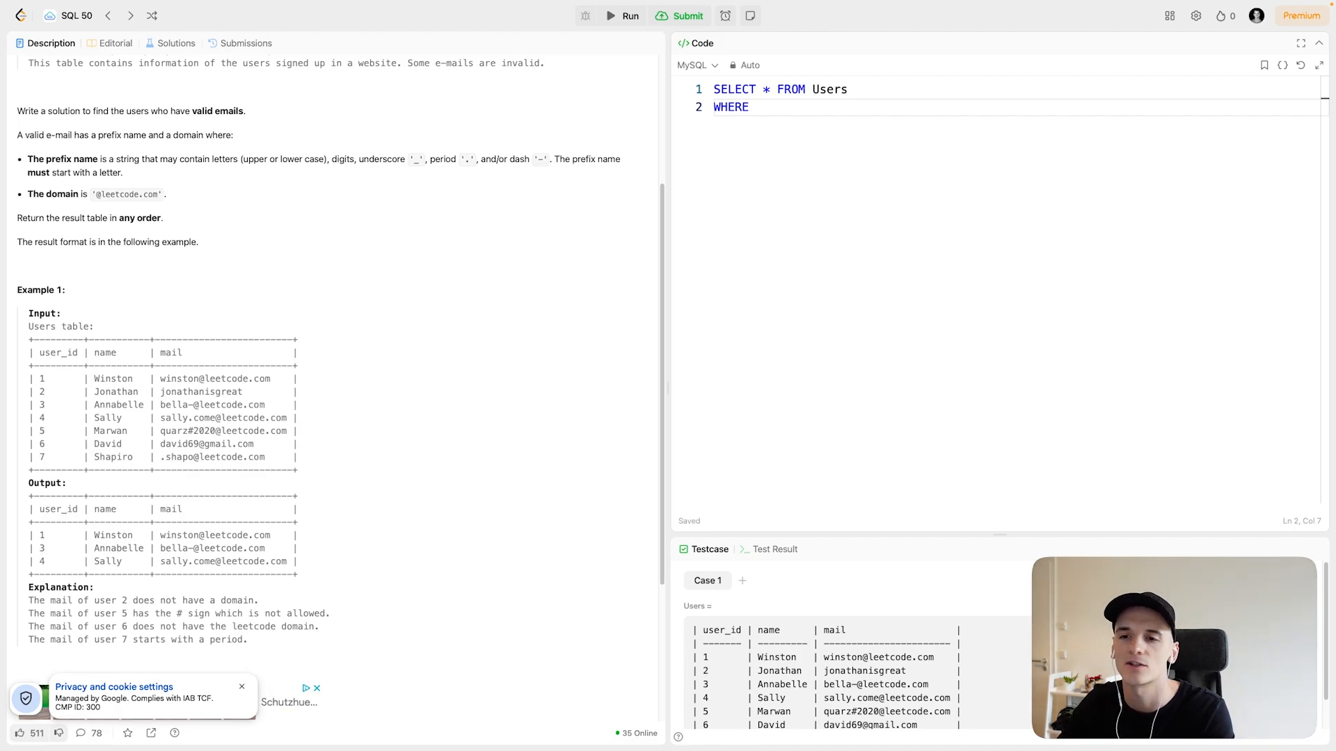
# Add the condition mail REGEXP after WHERE, ready for the pattern
pyautogui.write('mail')
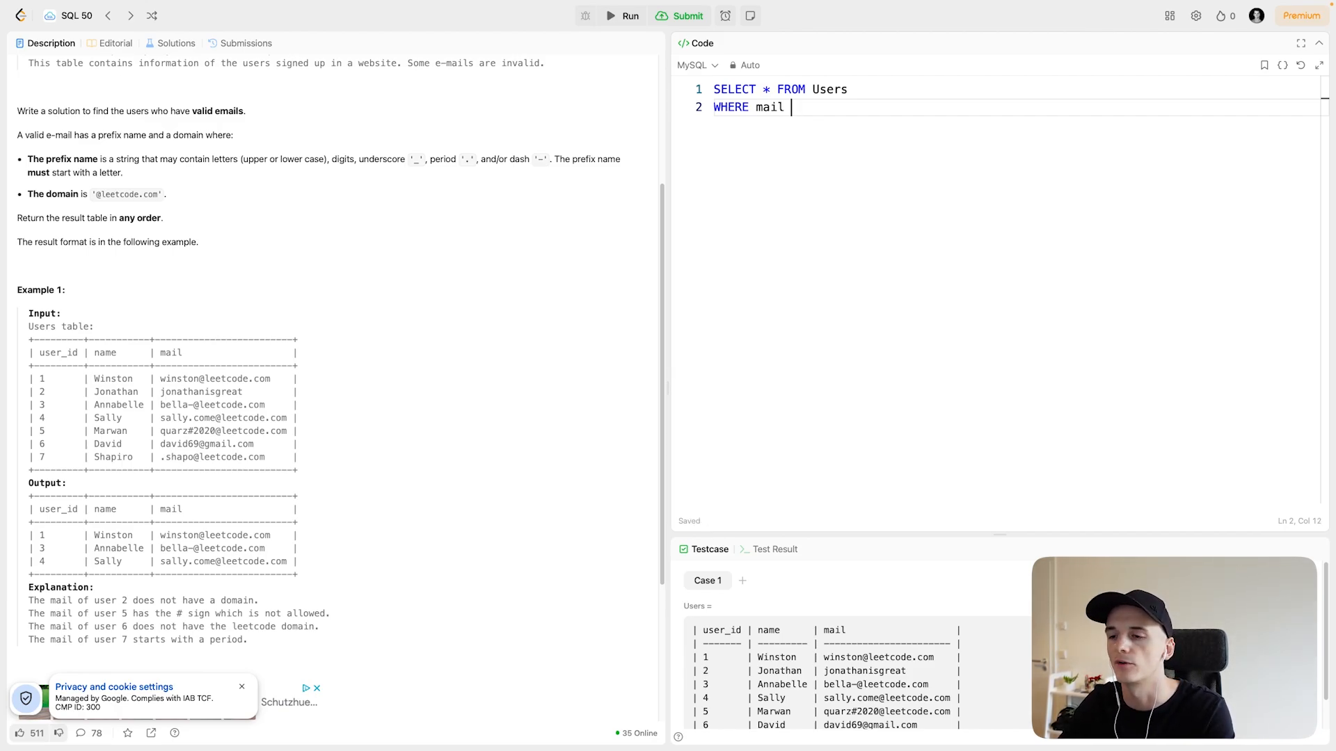
pyautogui.write('REGEX')
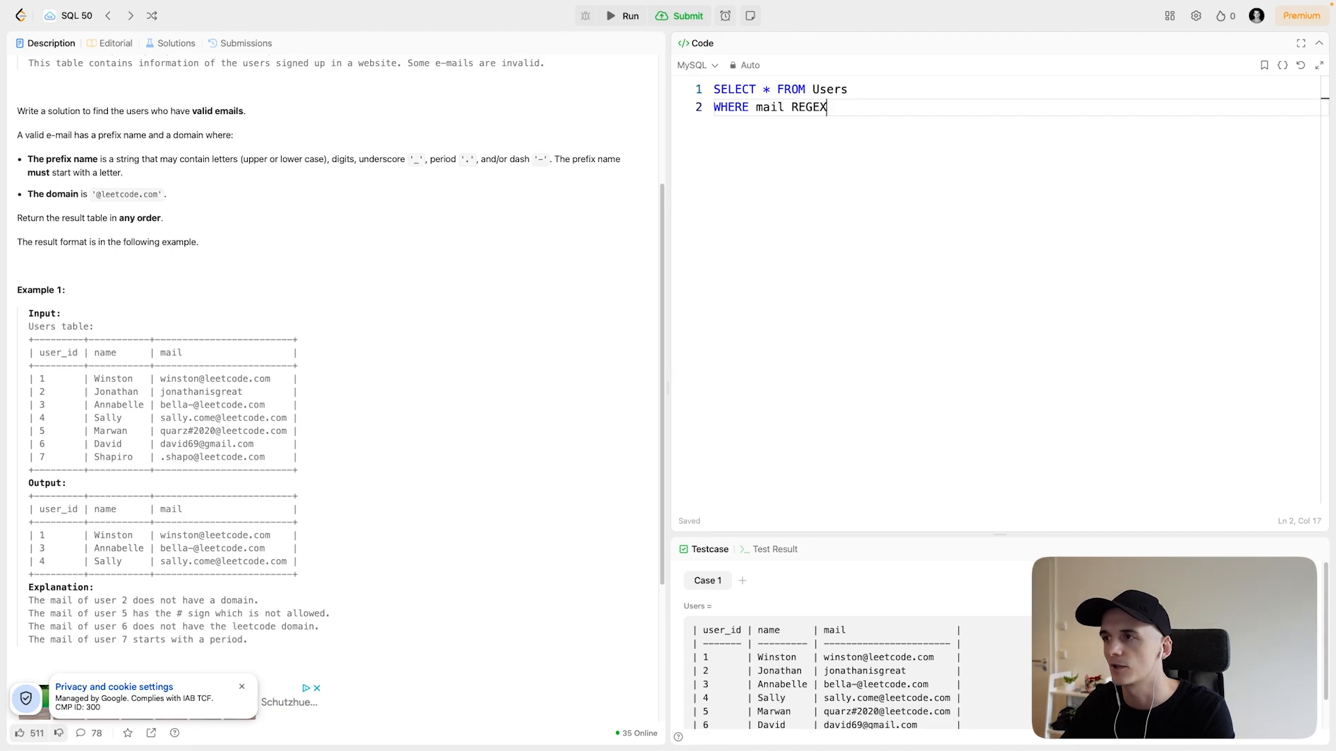
pyautogui.write('P')
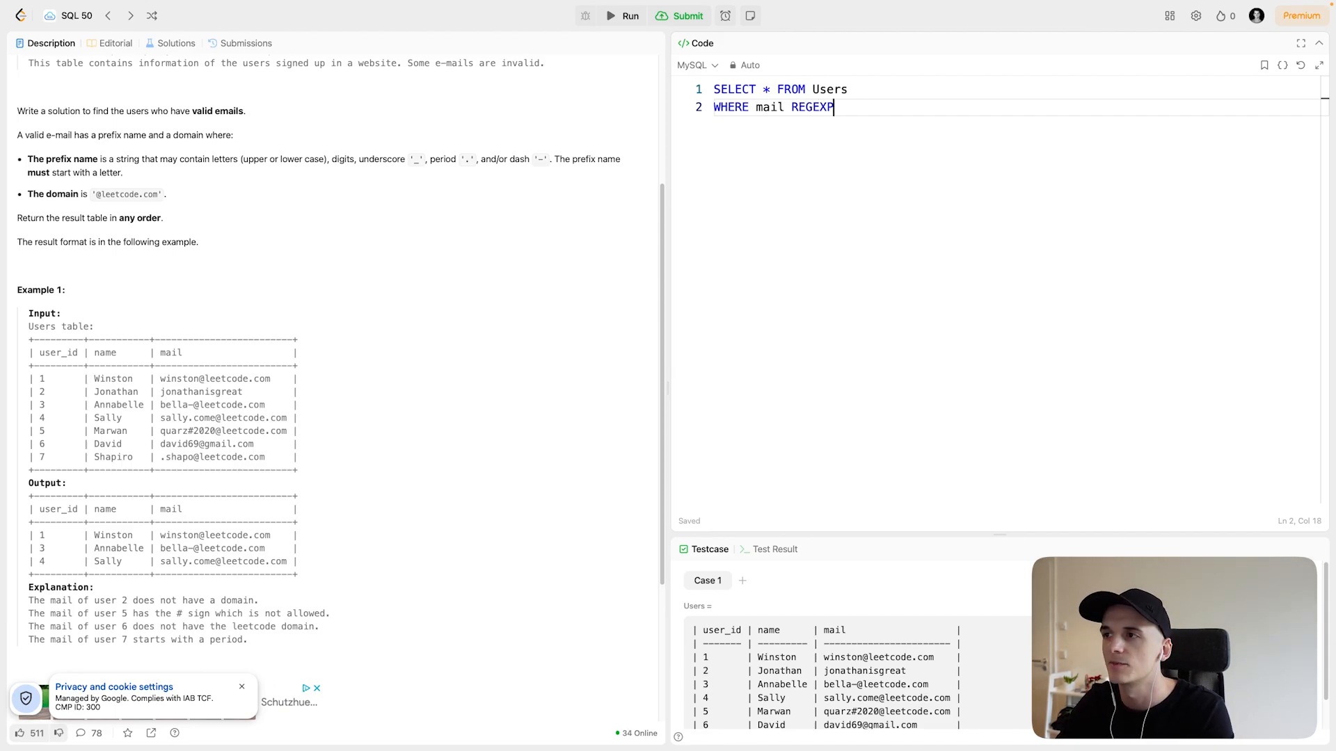
pyautogui.write('" "')
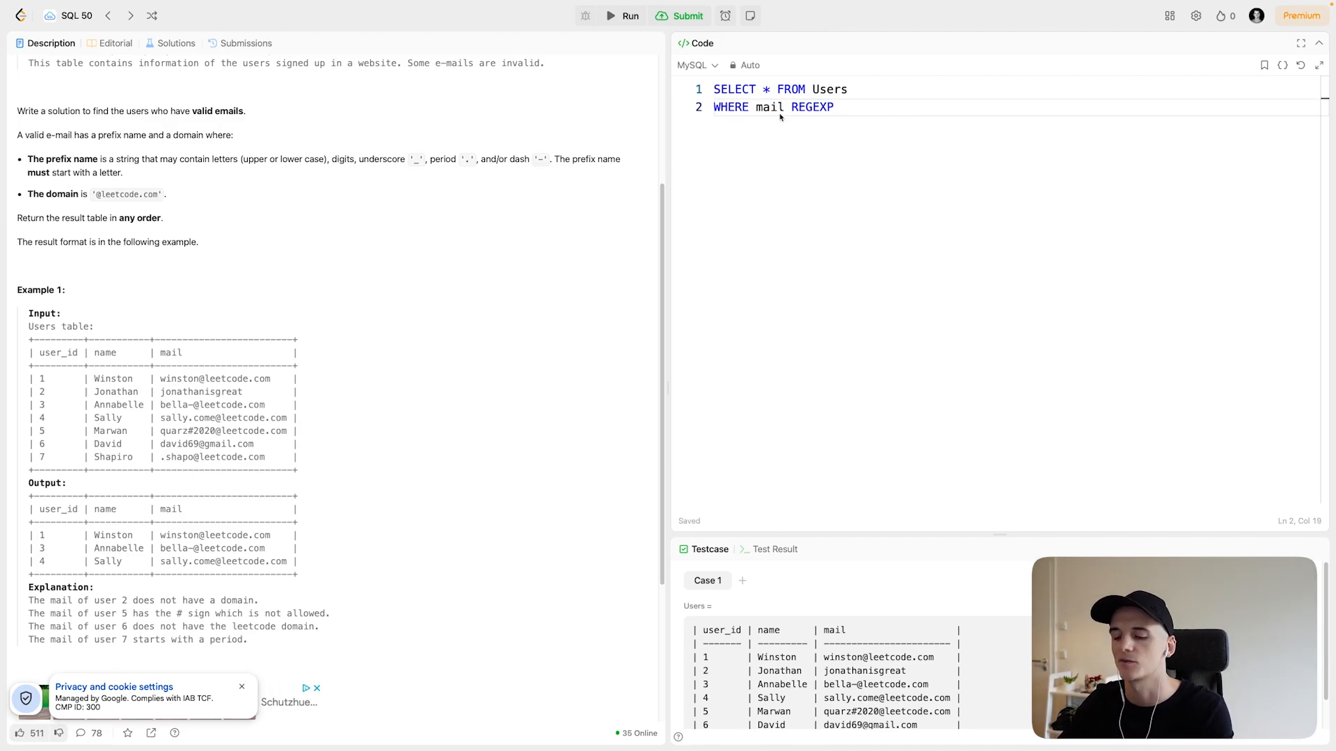
pyautogui.moveTo(843, 108)
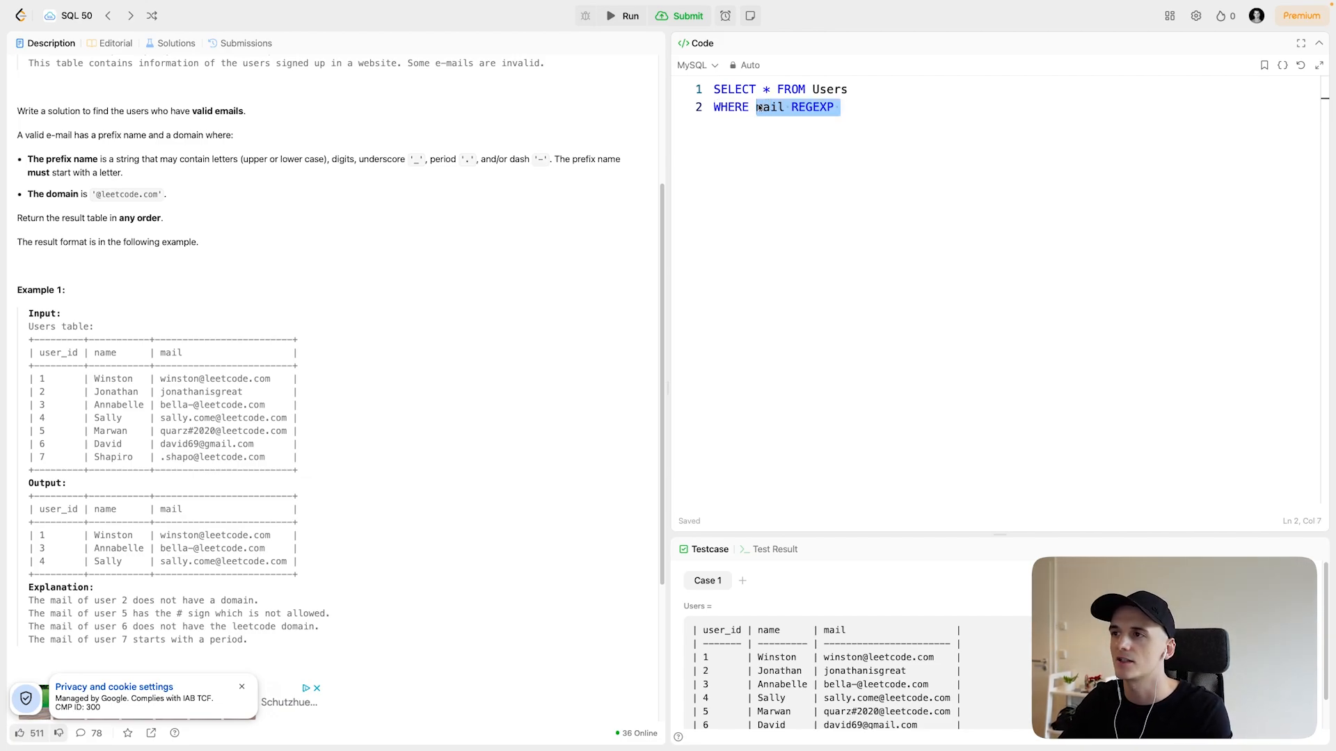
pyautogui.write('RE R')
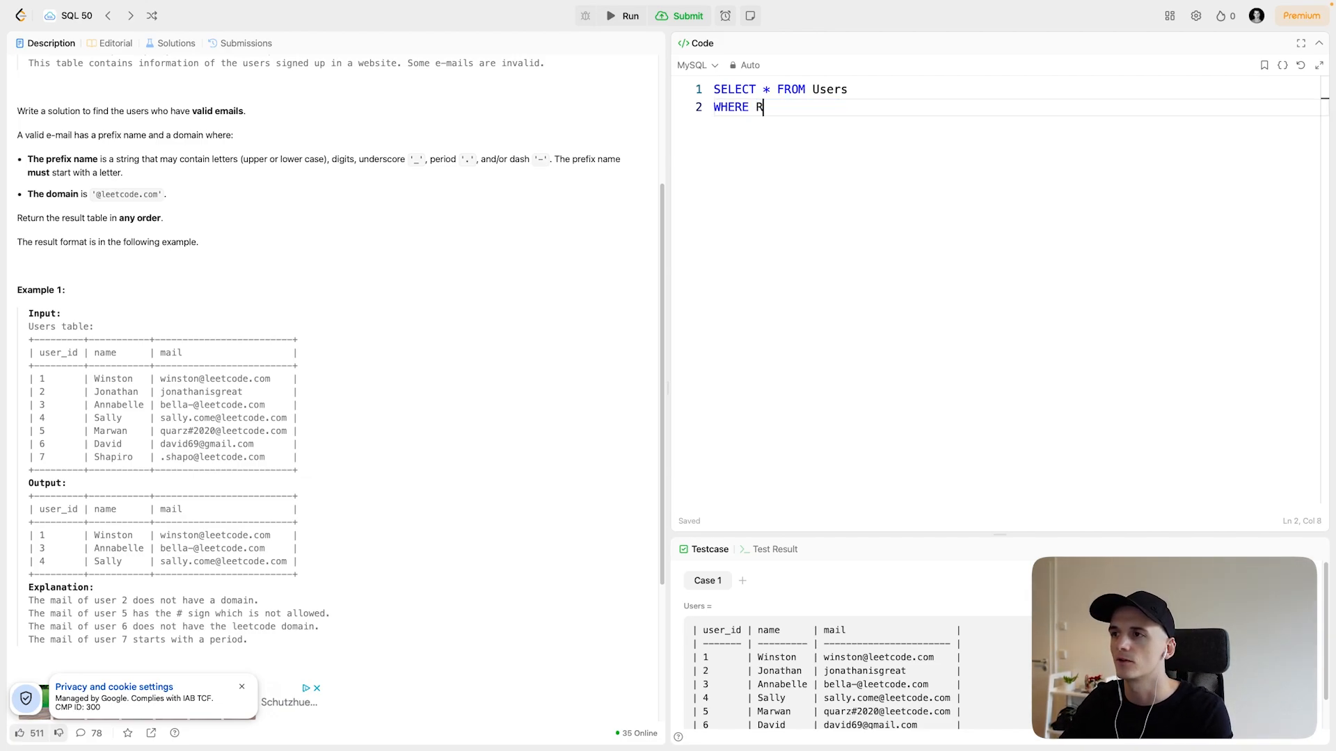
pyautogui.write('EGEXP')
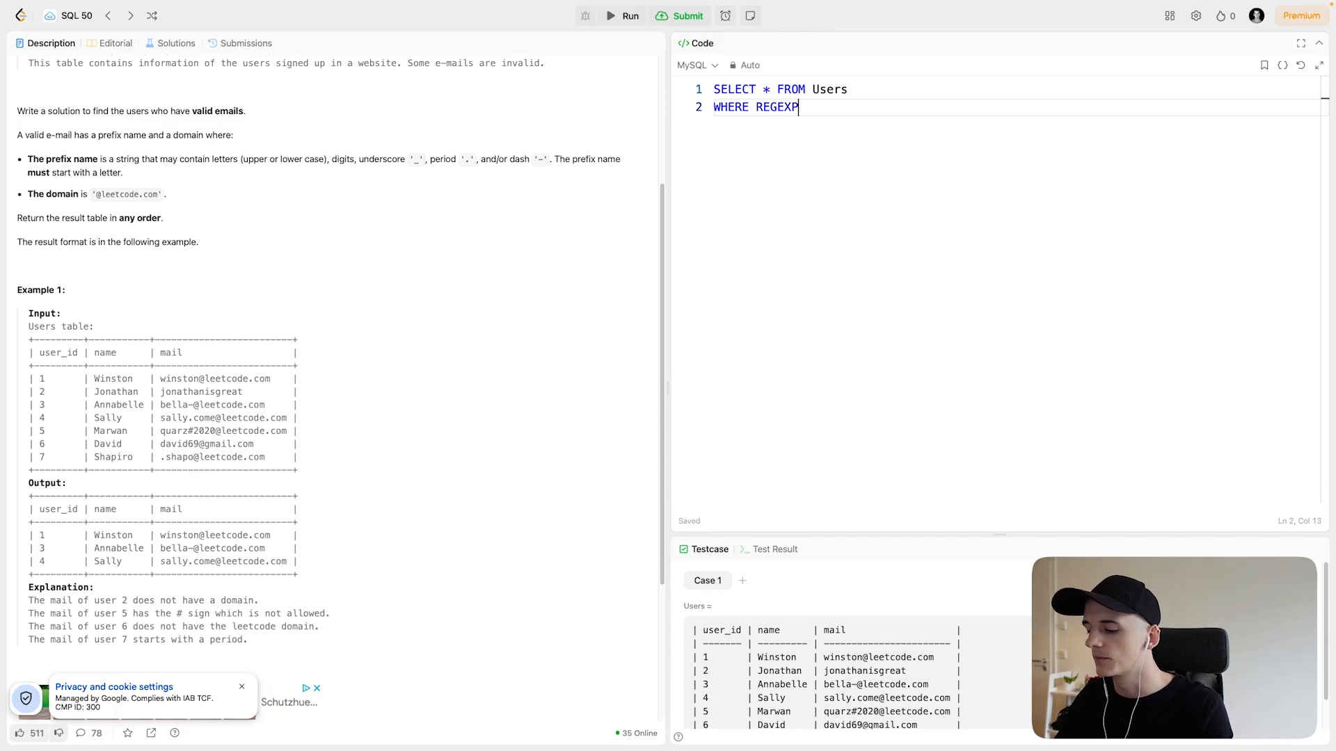
pyautogui.write('_LIKE(mail')
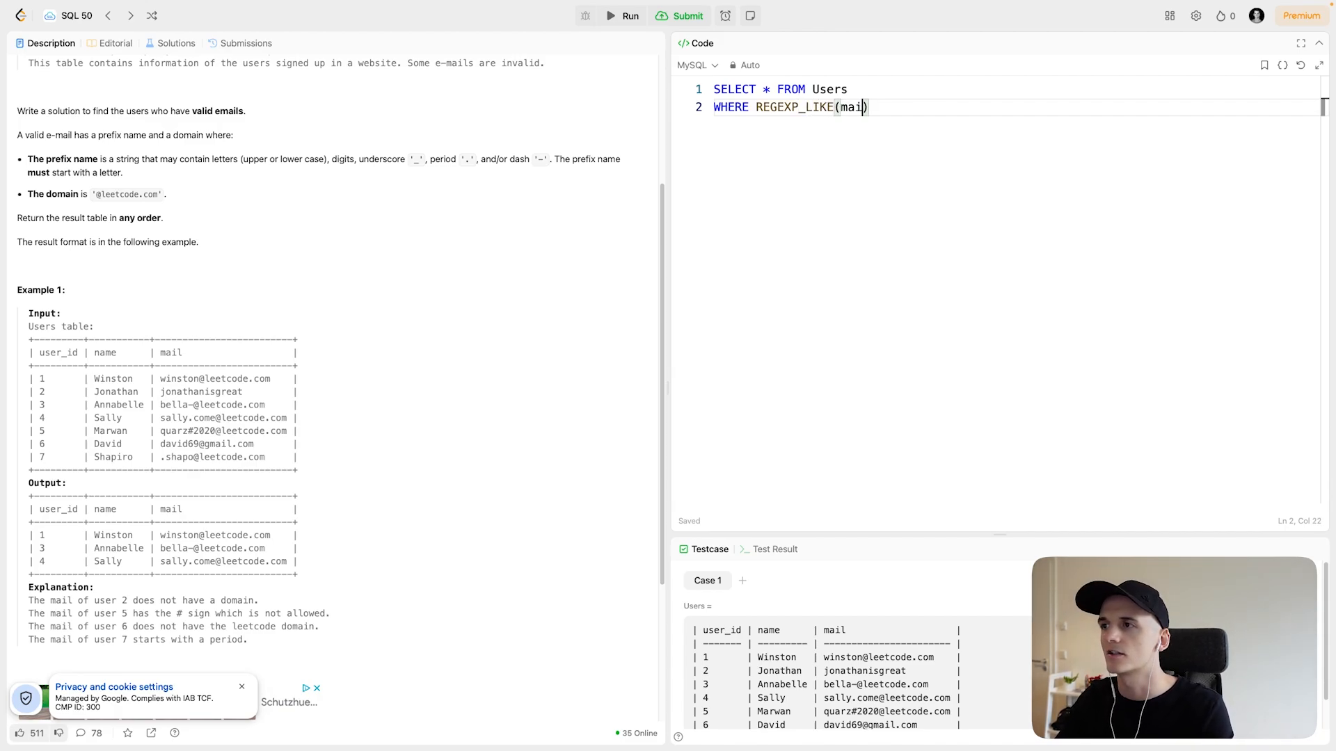
pyautogui.write(", '")
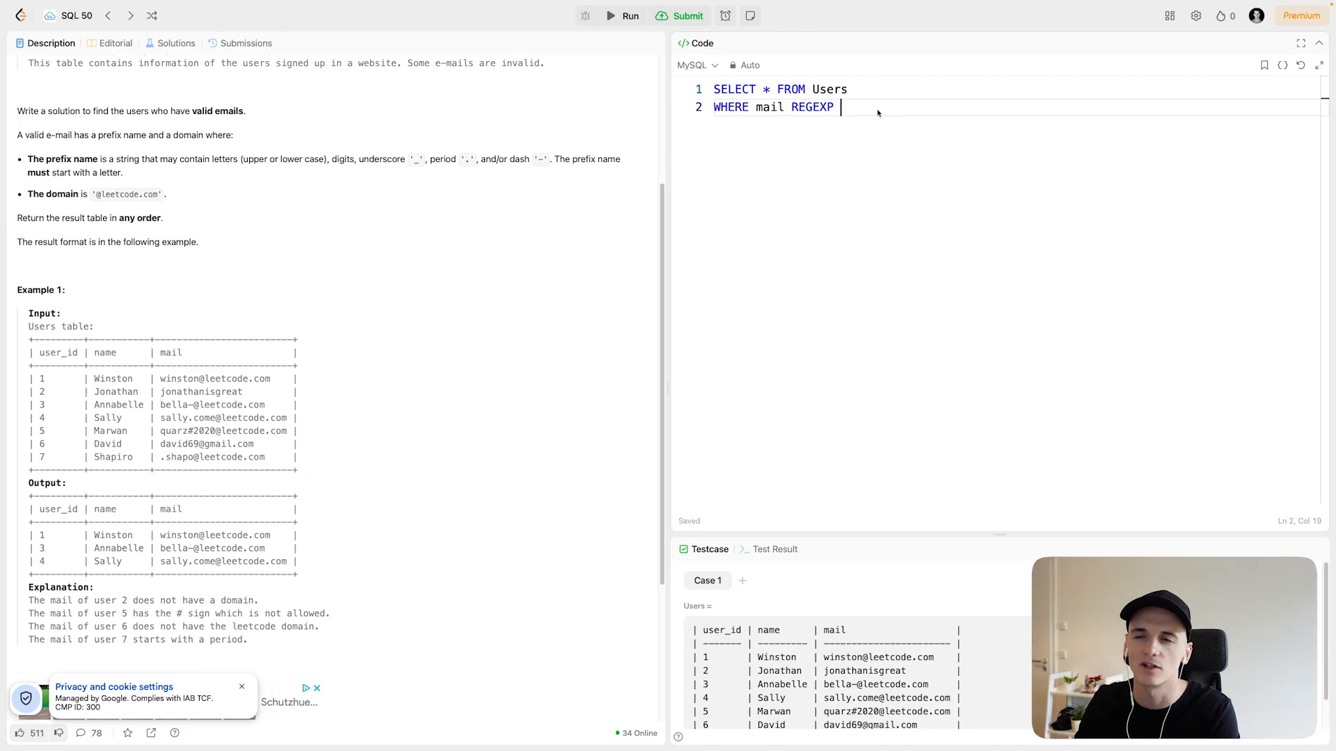
pyautogui.moveTo(889, 143)
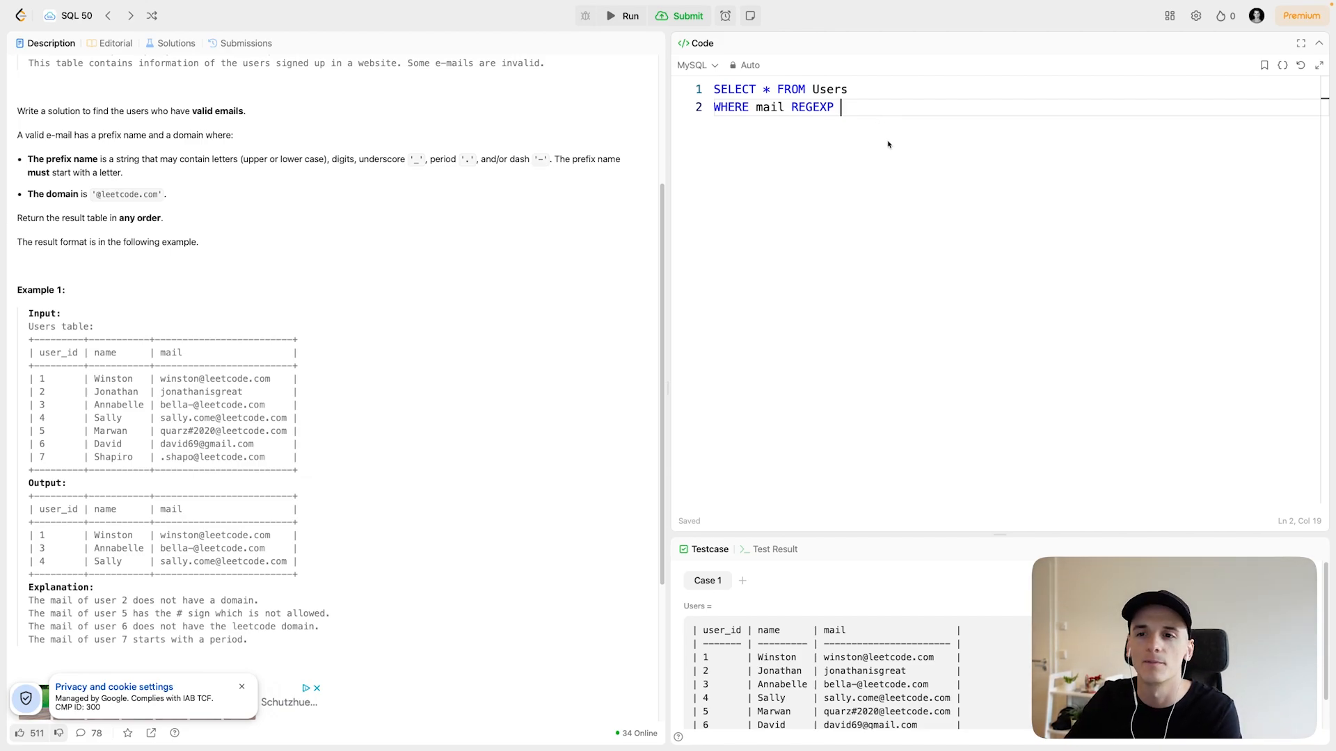
pyautogui.write("'^[a-zA-Z][a-zA-Z0-9_.-]*@leetcode\\\\.com$'")
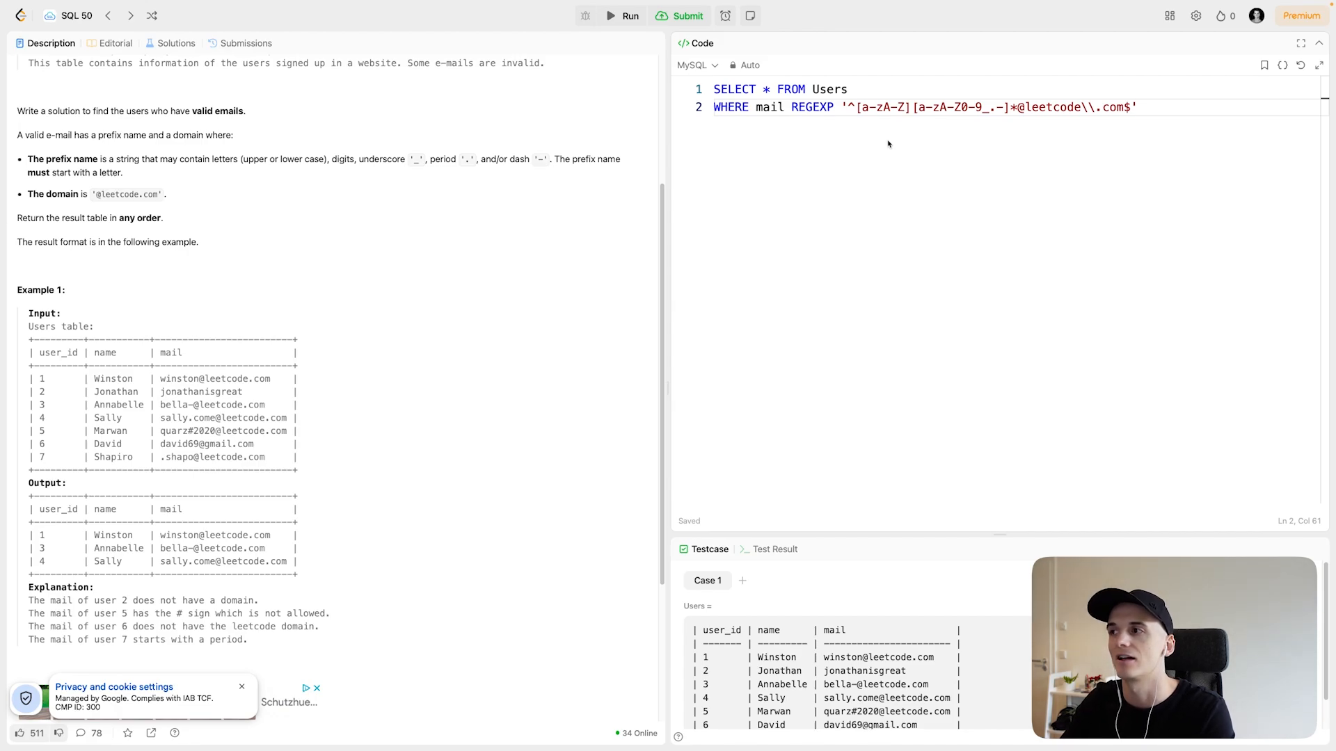
pyautogui.moveTo(940, 177)
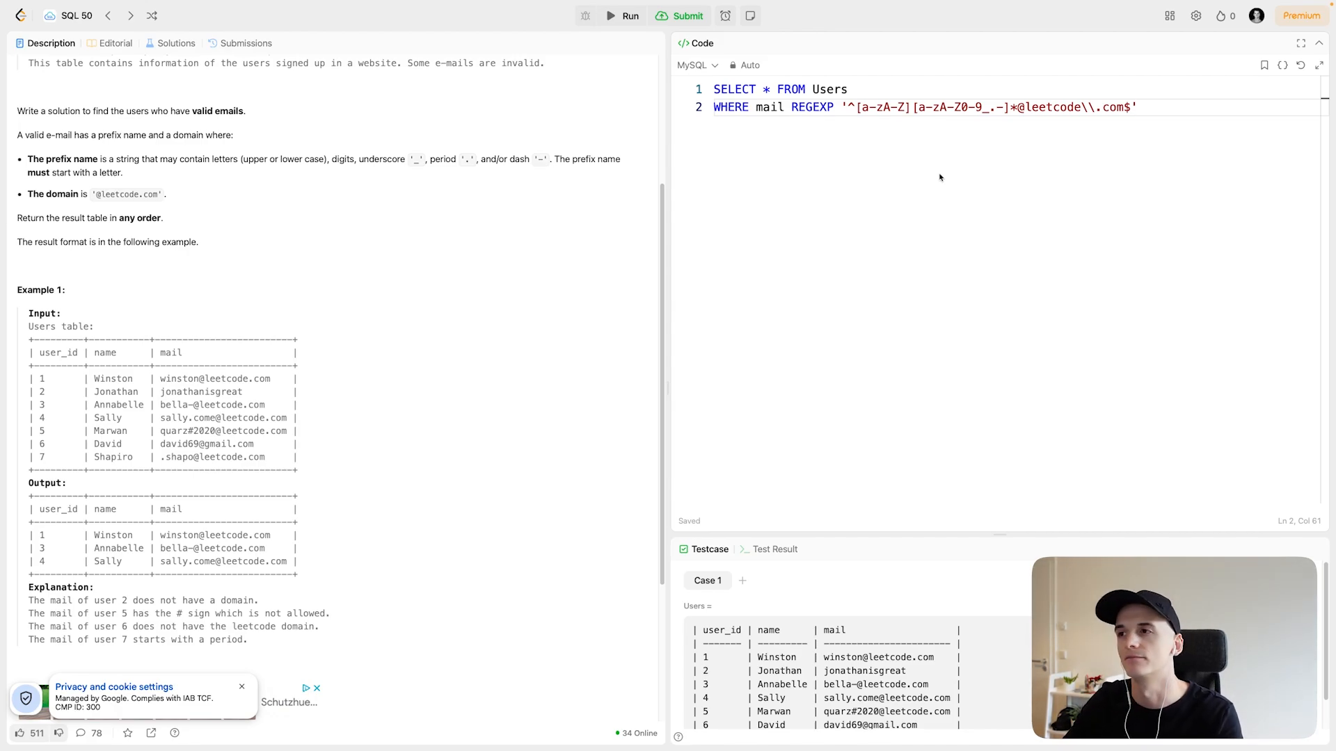
pyautogui.moveTo(934, 181)
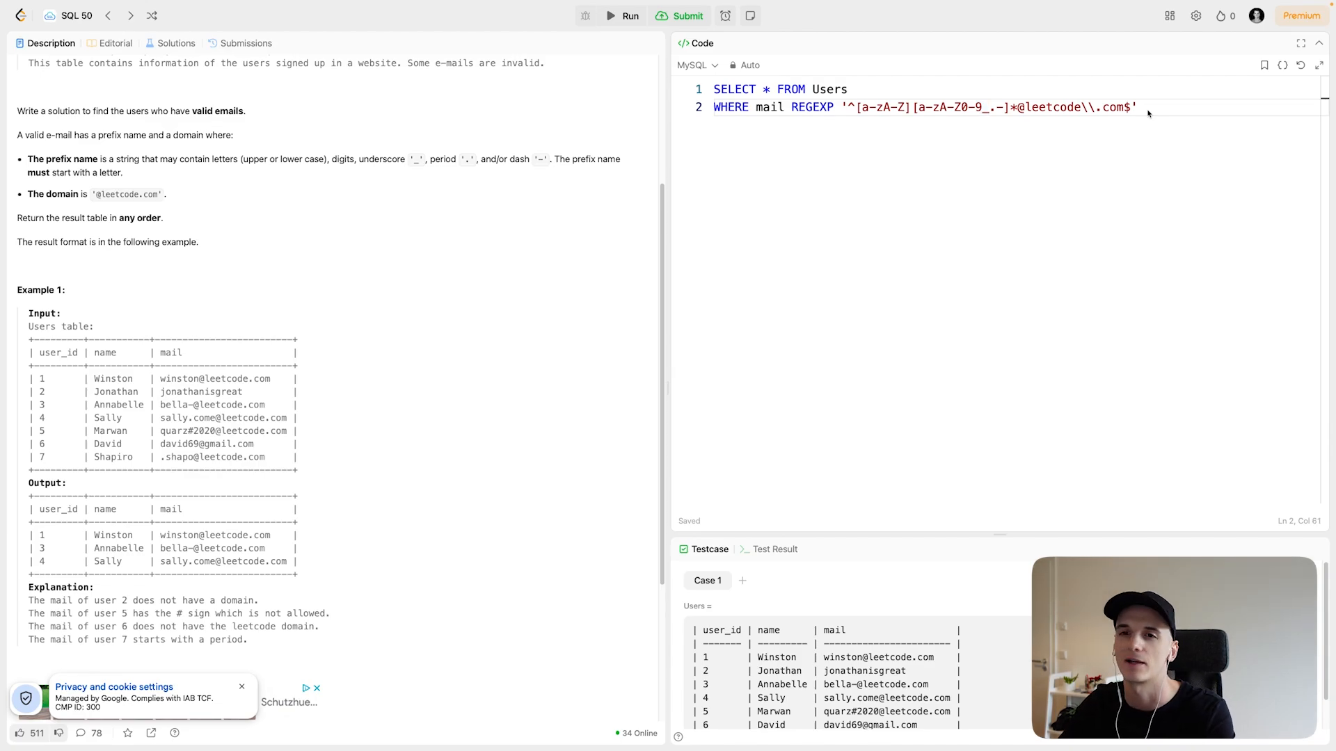
pyautogui.moveTo(751, 240)
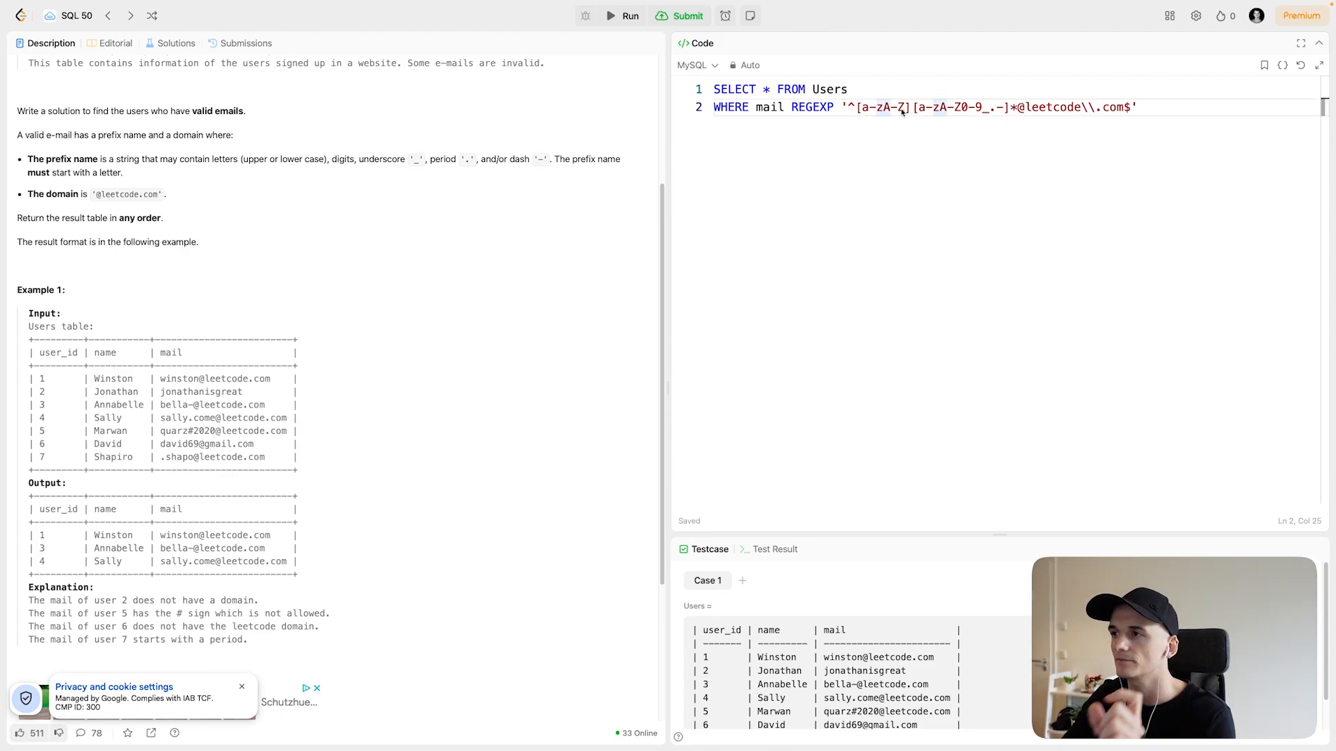
pyautogui.moveTo(689, 168)
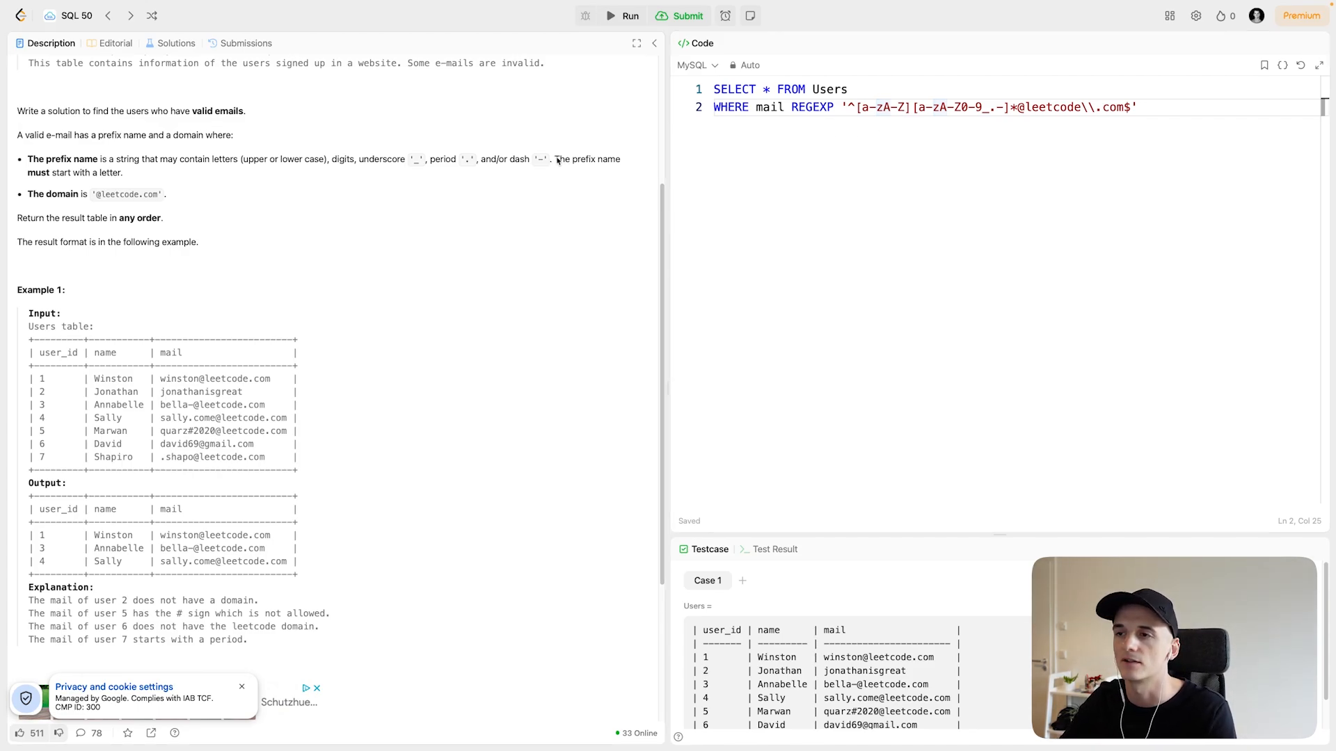
pyautogui.moveTo(556, 159); pyautogui.dragTo(122, 172)
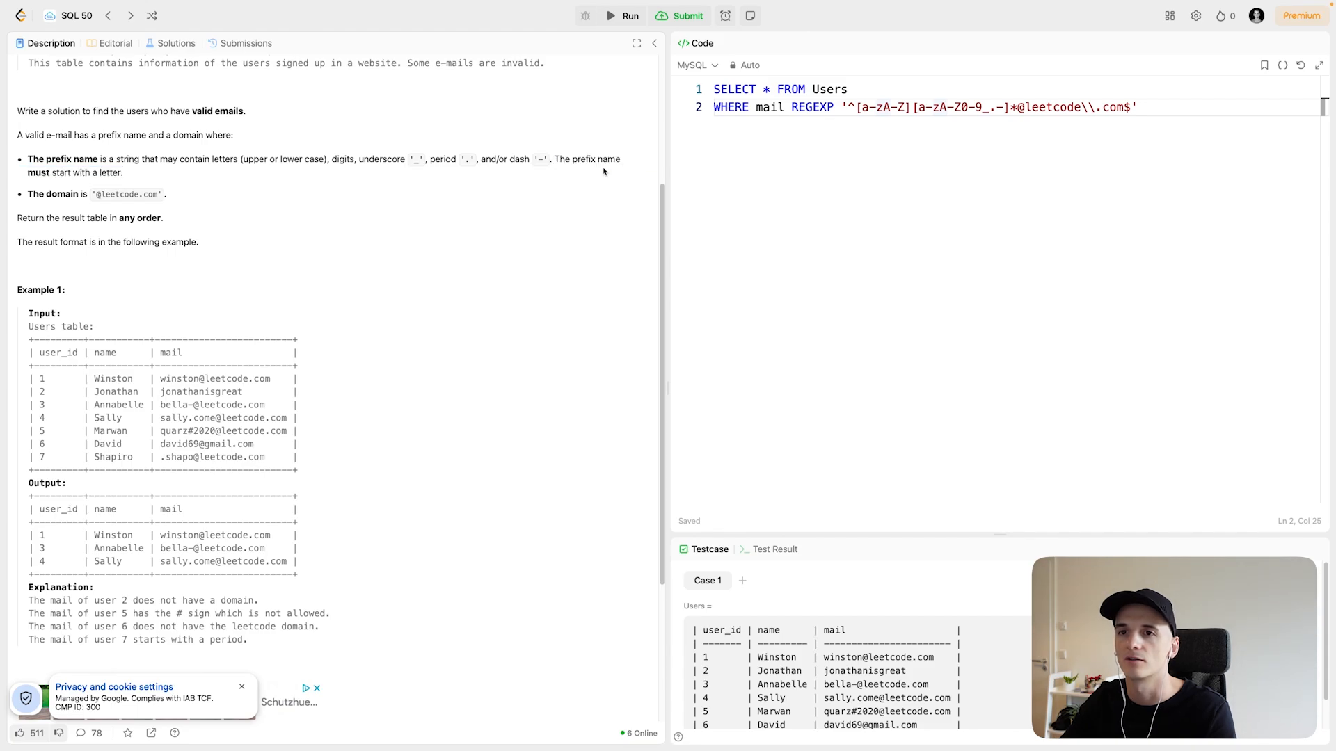
pyautogui.moveTo(901, 119)
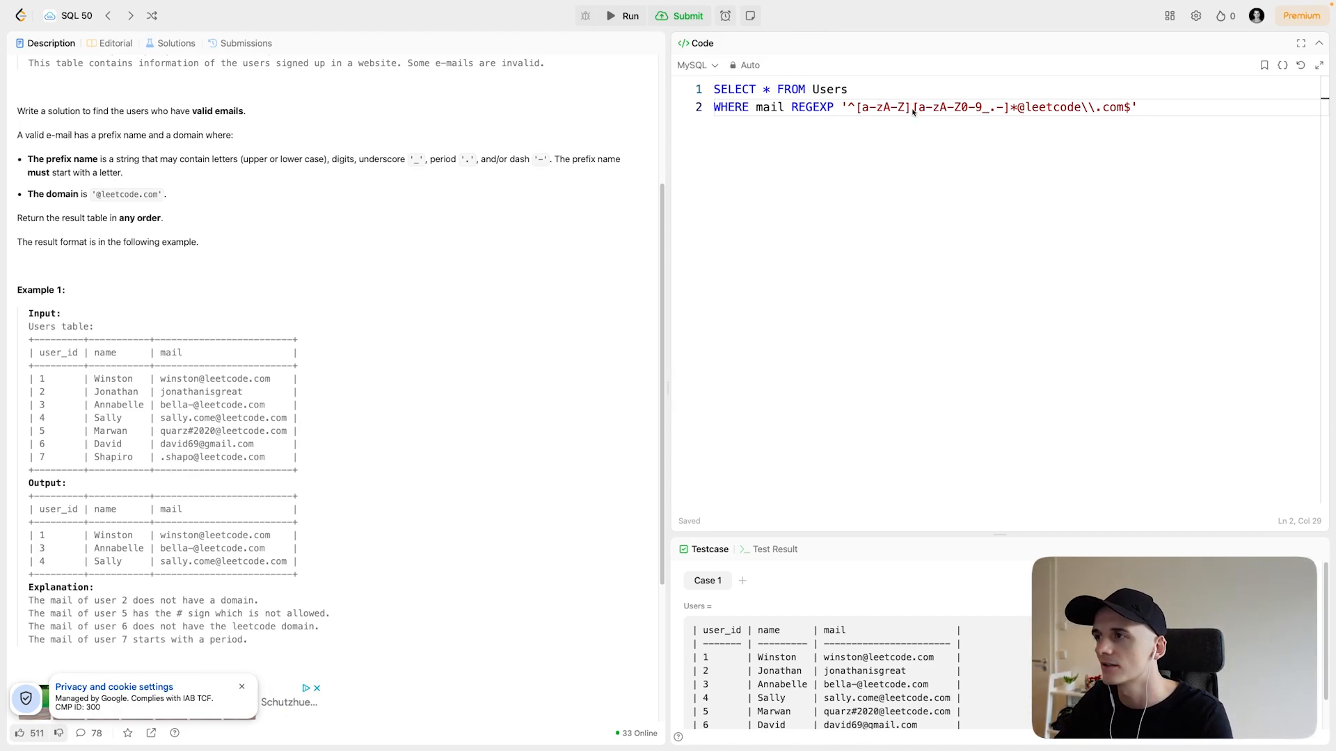
pyautogui.moveTo(914, 107); pyautogui.dragTo(1007, 107)
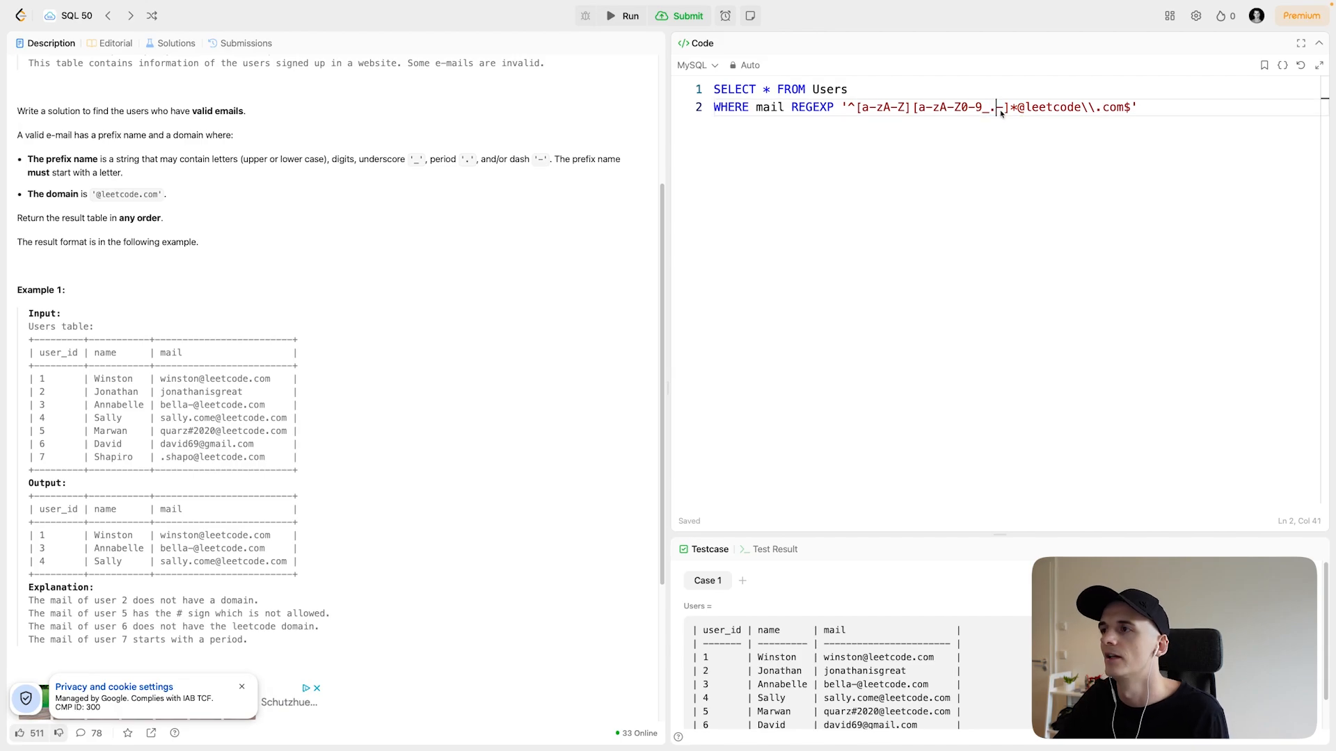
pyautogui.doubleClick(992, 107)
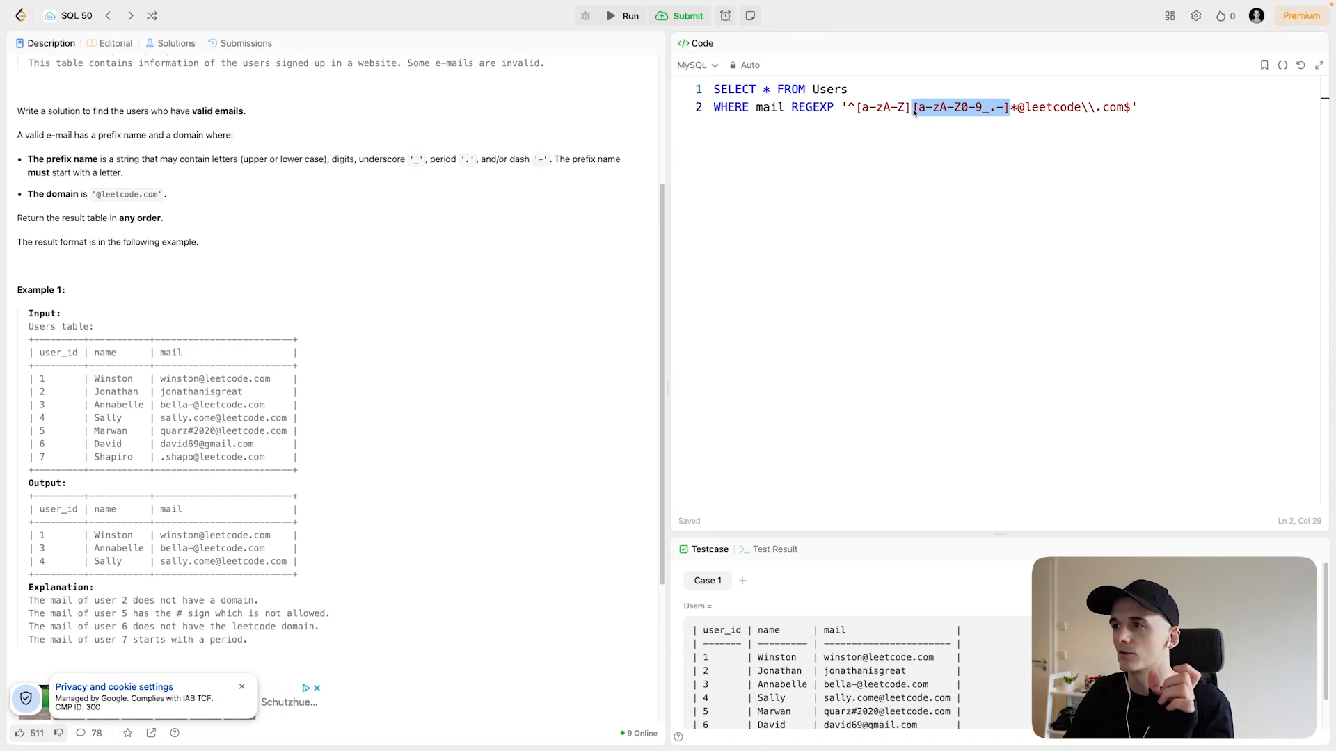
pyautogui.click(931, 107)
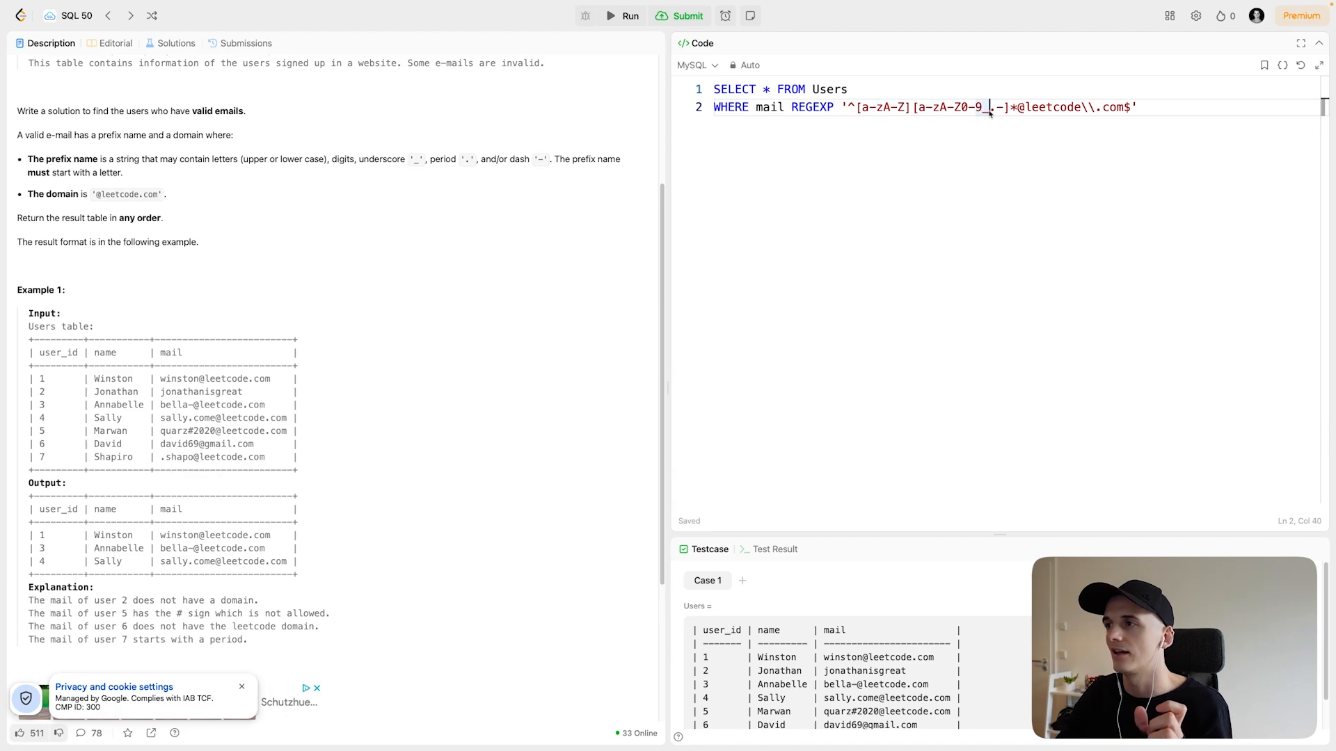
pyautogui.write('.')
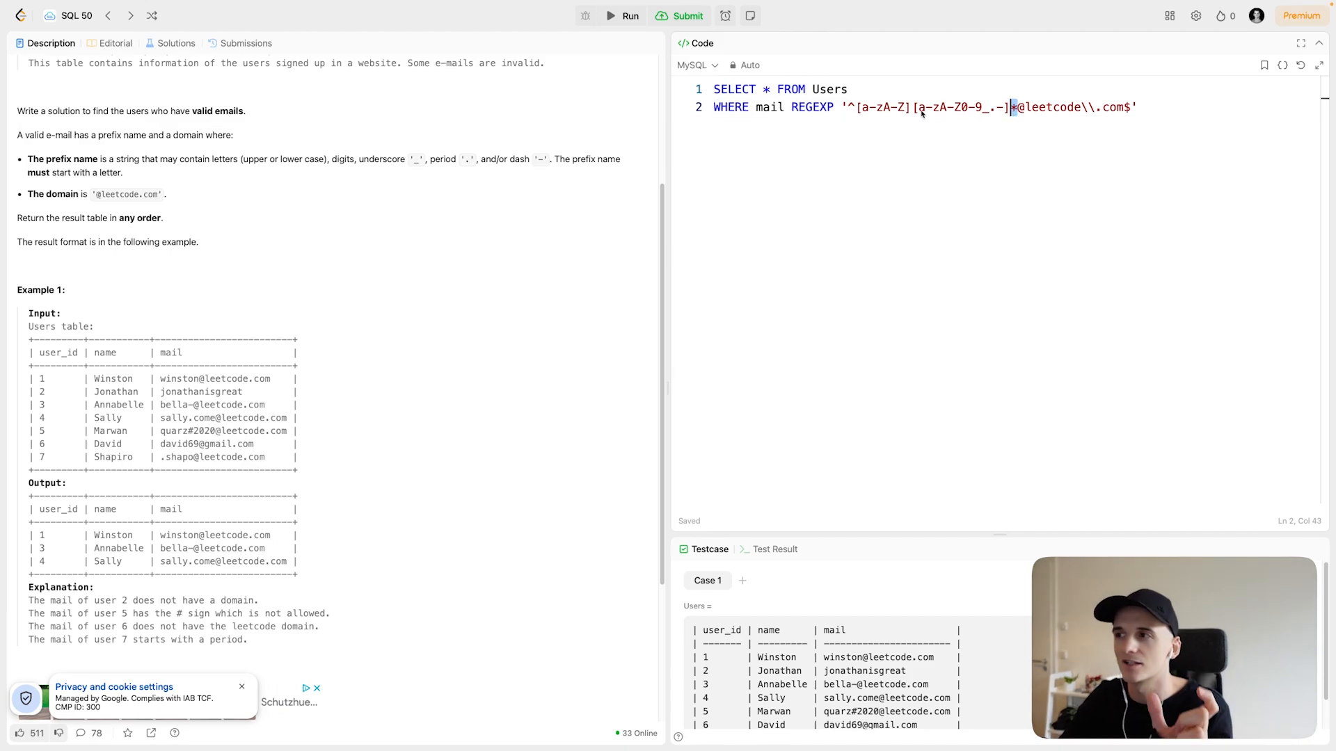
pyautogui.moveTo(946, 120)
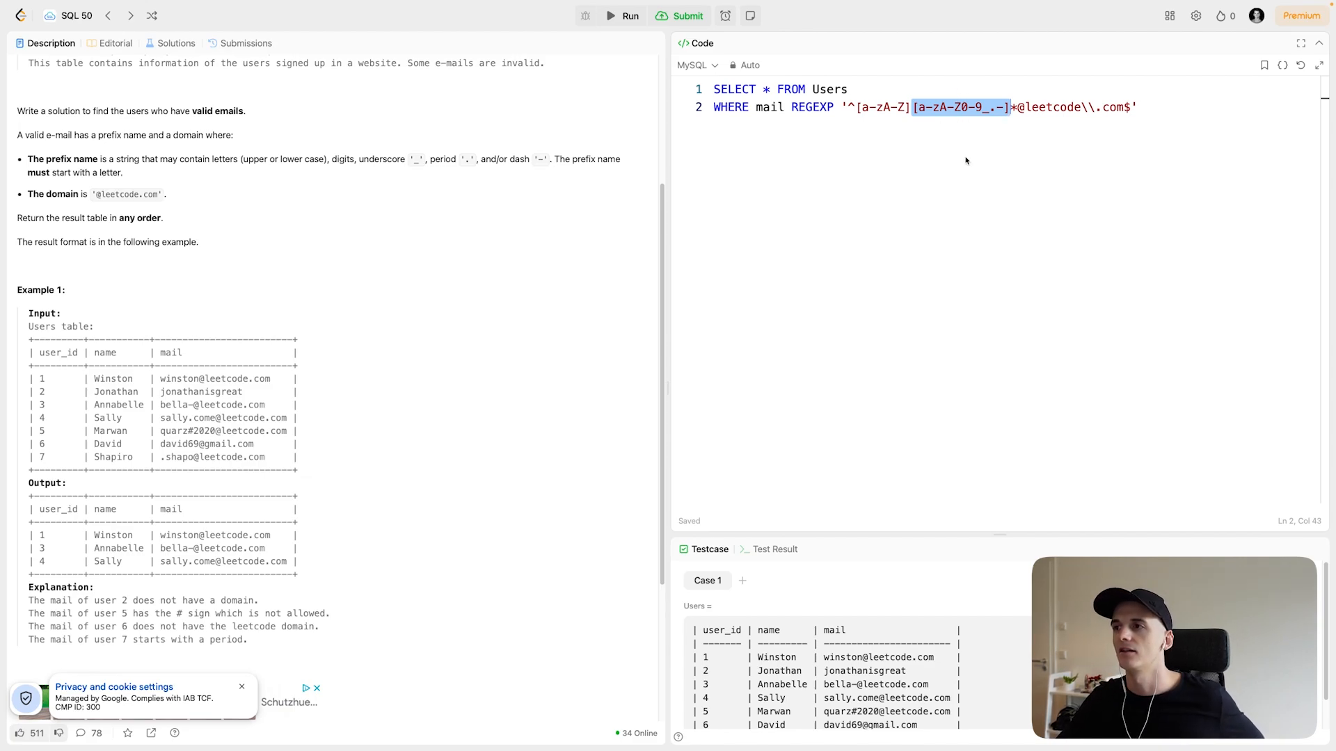
pyautogui.moveTo(960, 149)
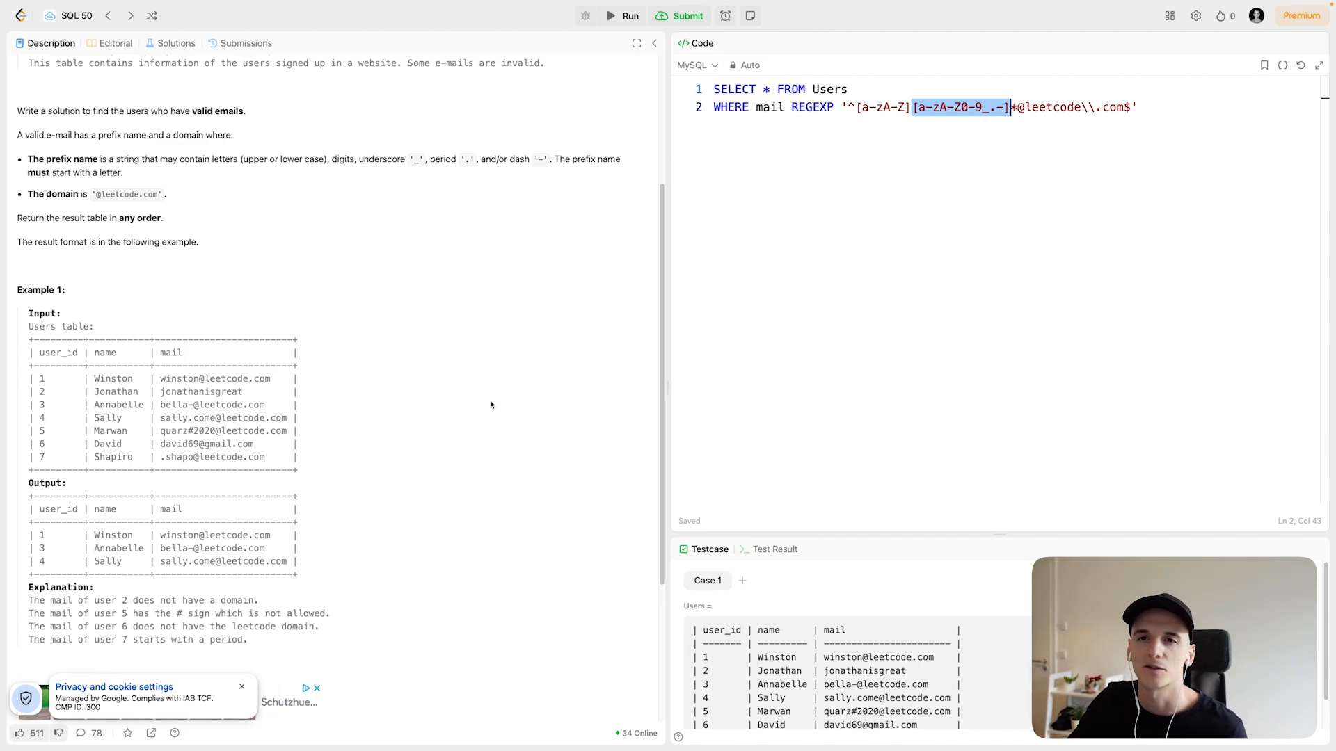
pyautogui.moveTo(466, 348)
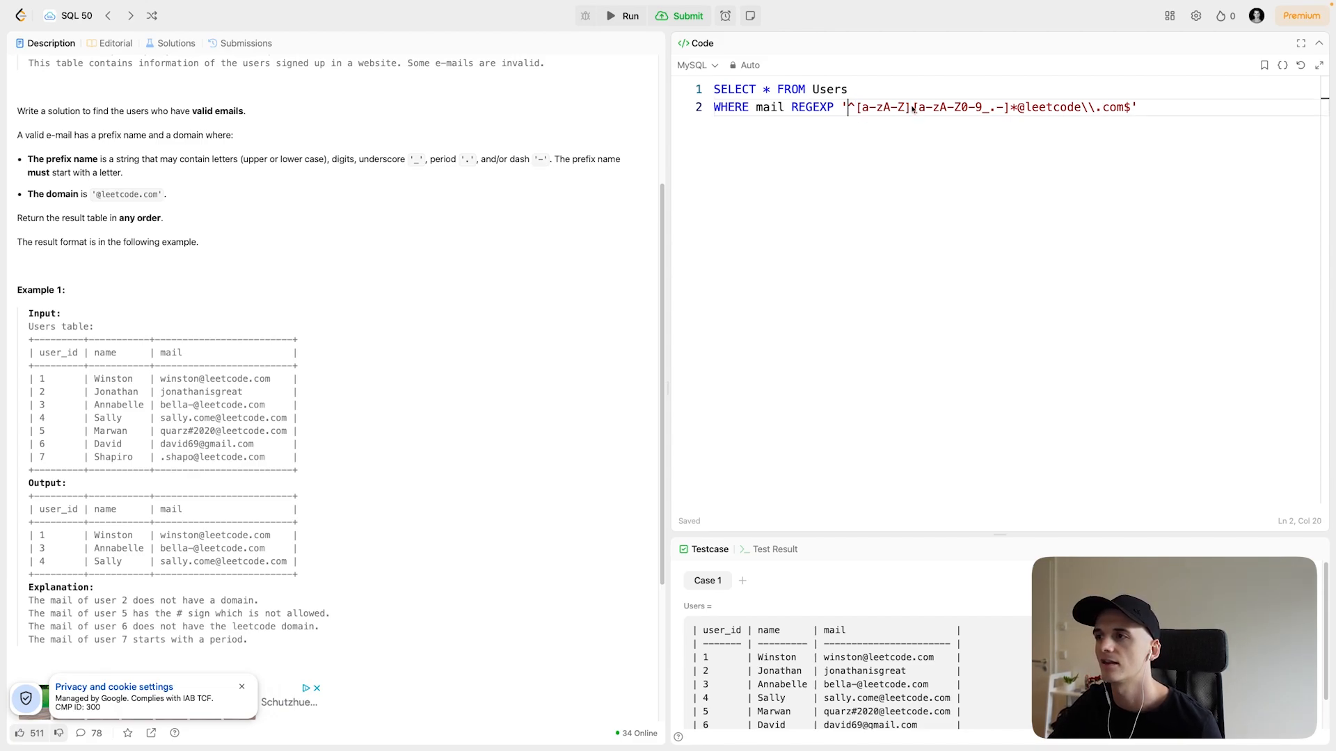
pyautogui.moveTo(912, 107); pyautogui.dragTo(1007, 107)
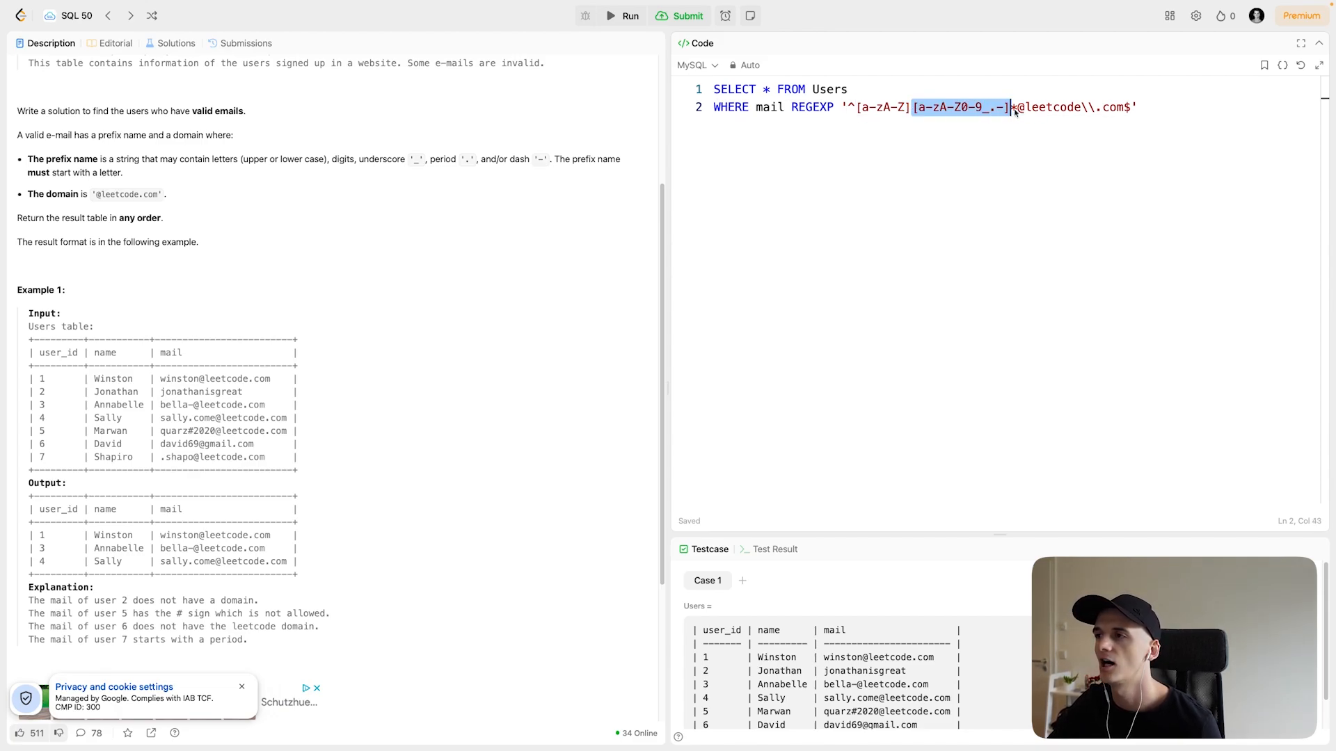
pyautogui.write('*')
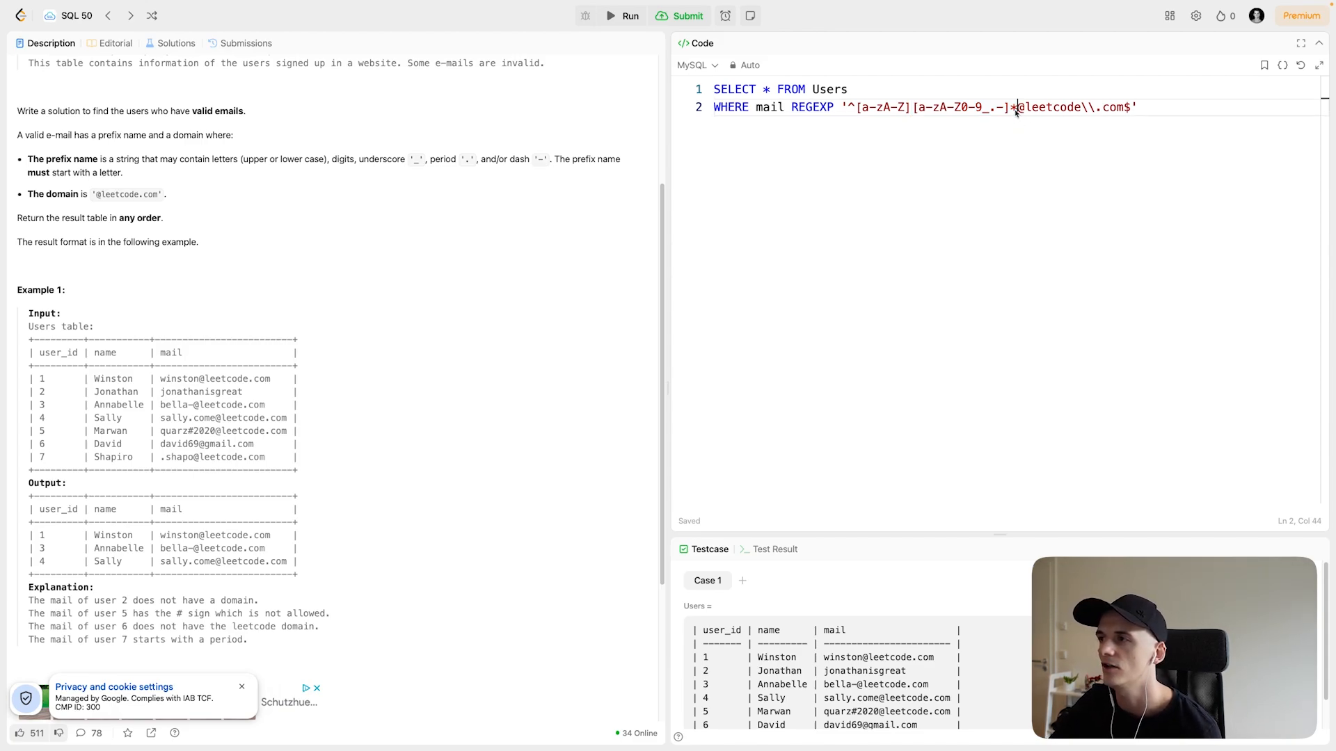
pyautogui.moveTo(1014, 107); pyautogui.dragTo(1095, 107)
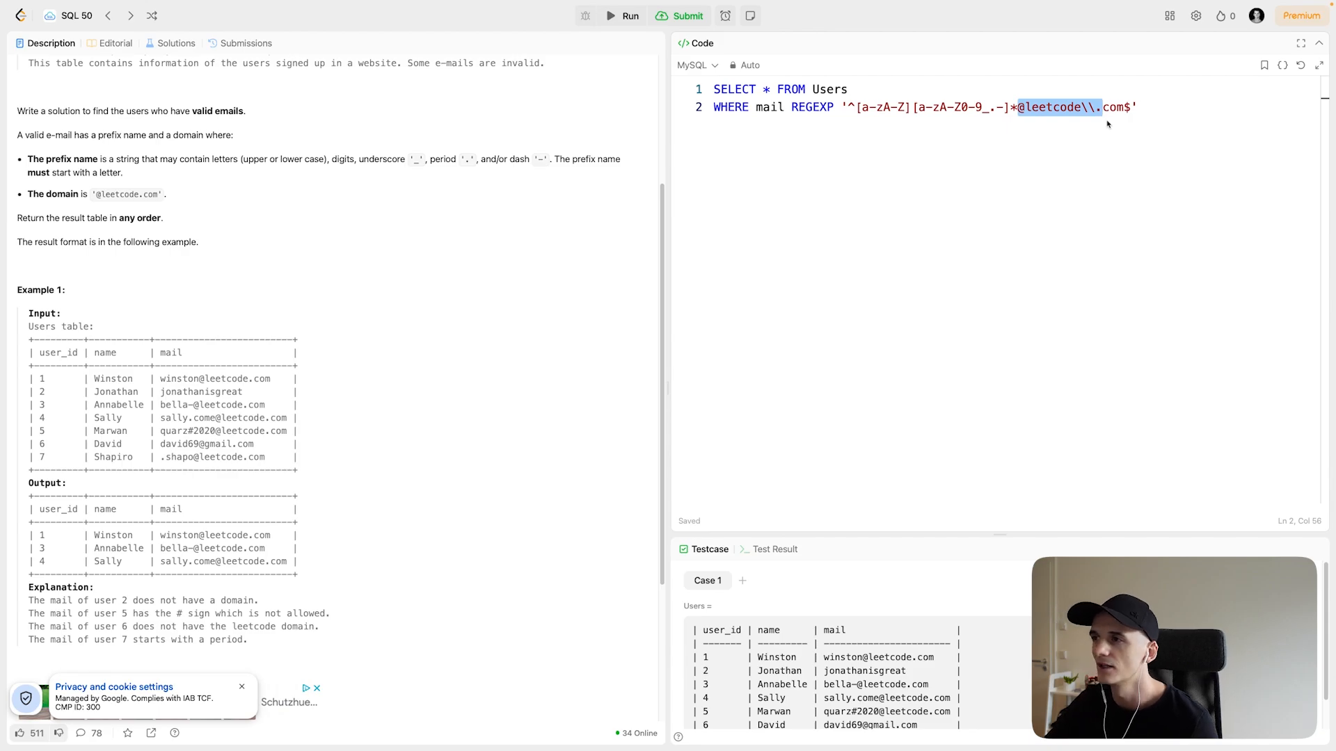
pyautogui.moveTo(1027, 119)
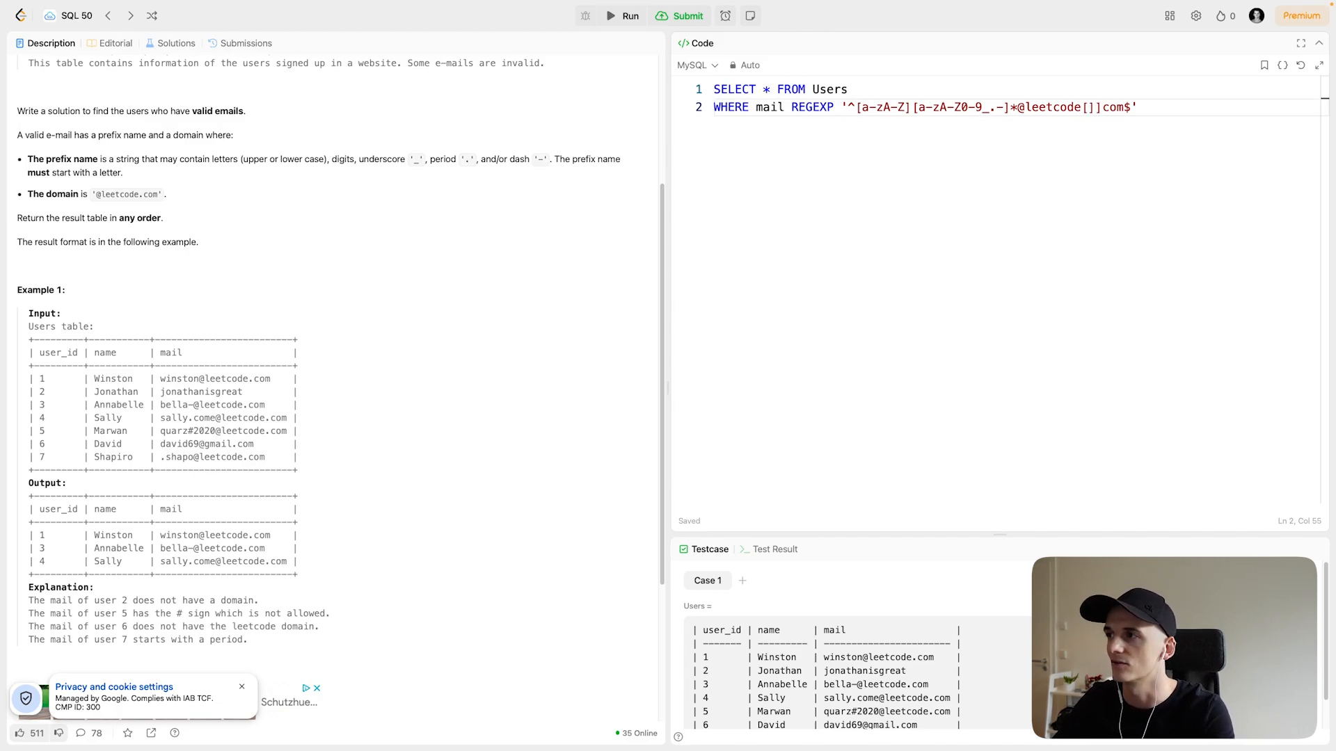
# Try a bracketed dot before com, revert to \., and end the pattern with $ after com
pyautogui.write('.')
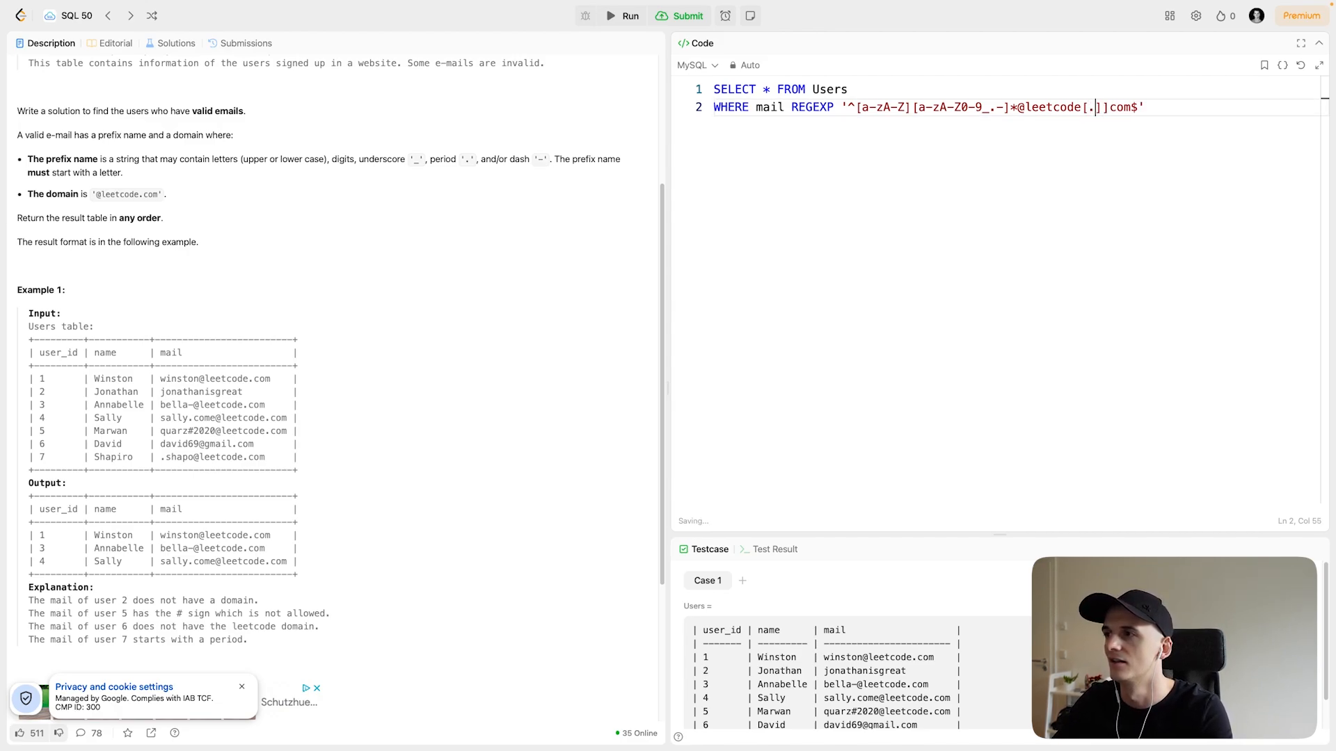
pyautogui.press('Backspace')
pyautogui.write('\\\\')
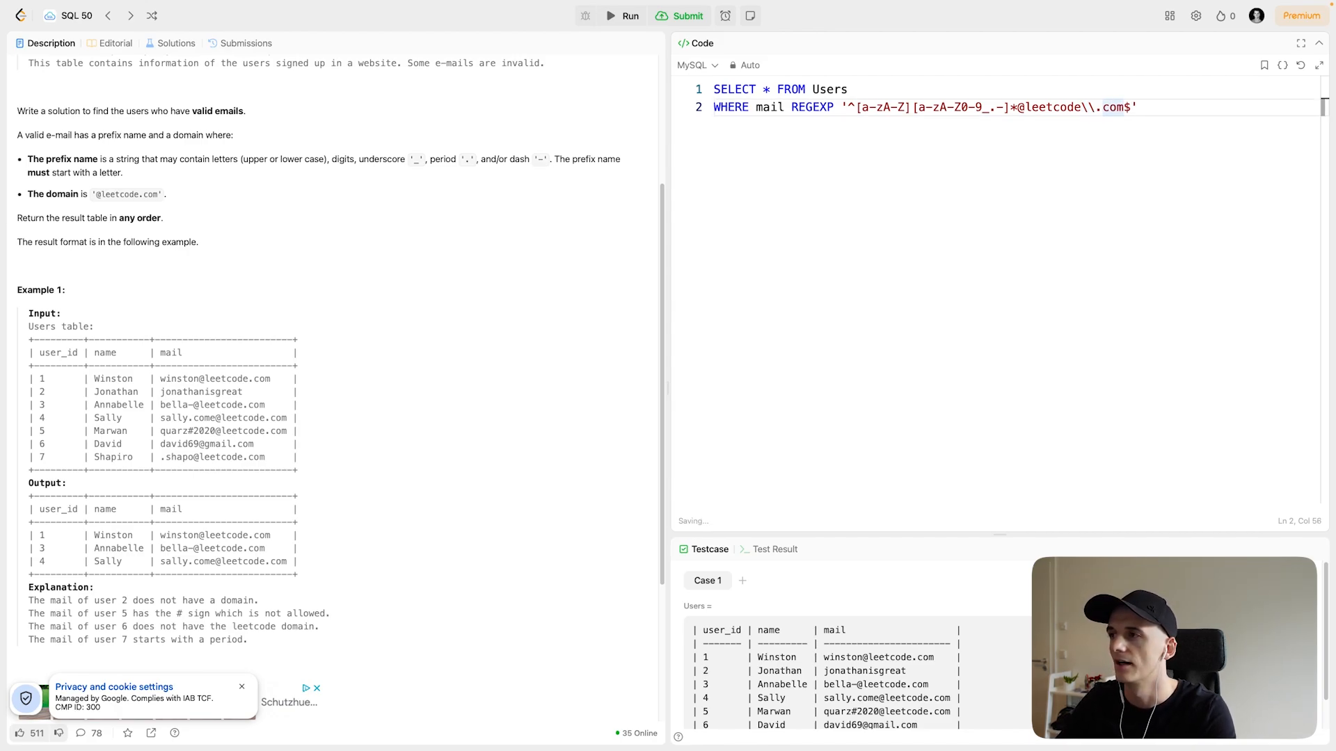
pyautogui.doubleClick(1110, 107)
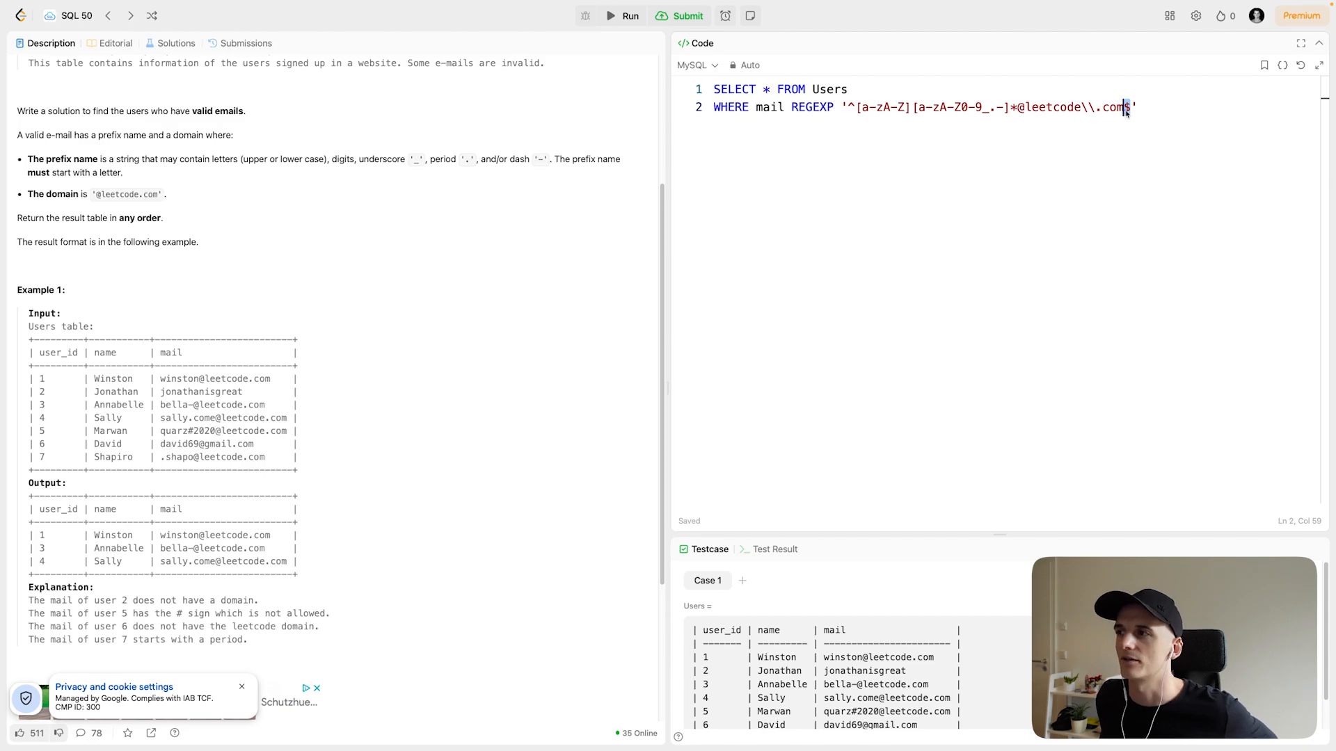
pyautogui.write('$')
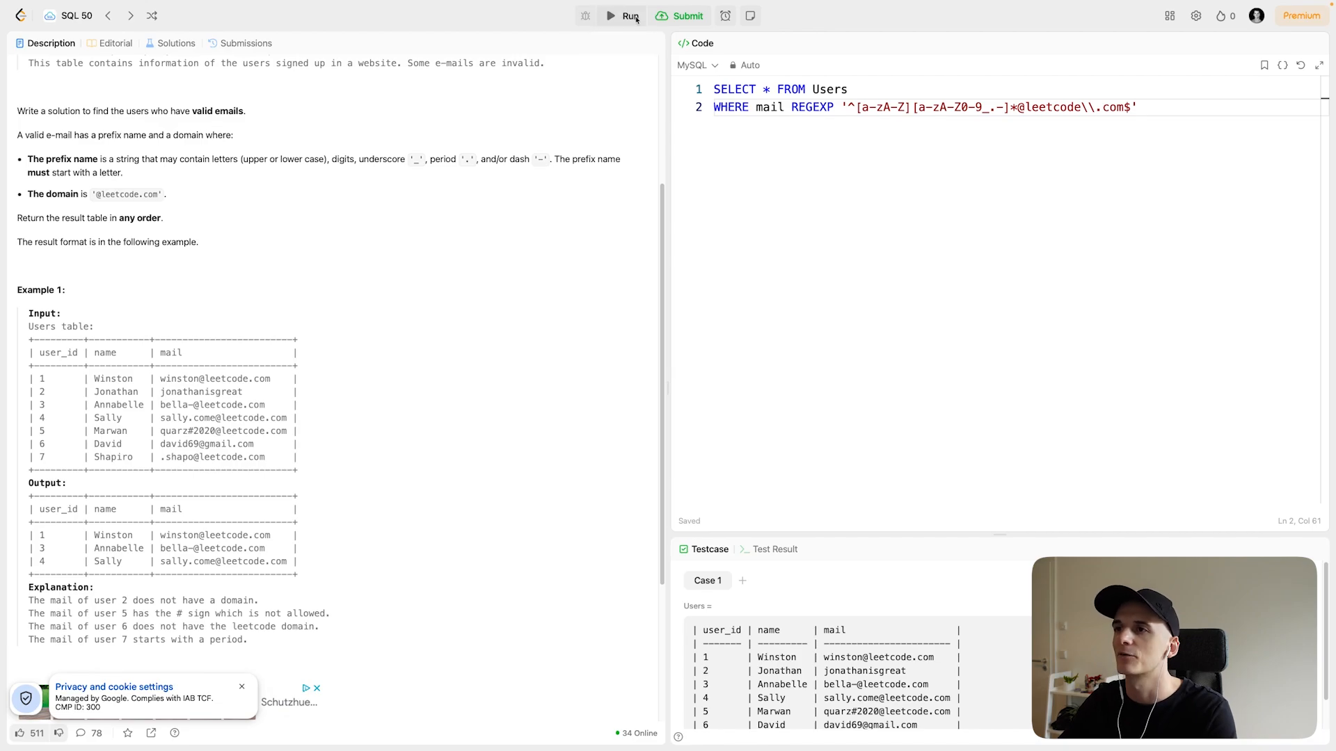
# Run and submit the REGEXP query for an Accepted result, returning to the Description
pyautogui.click(622, 16)
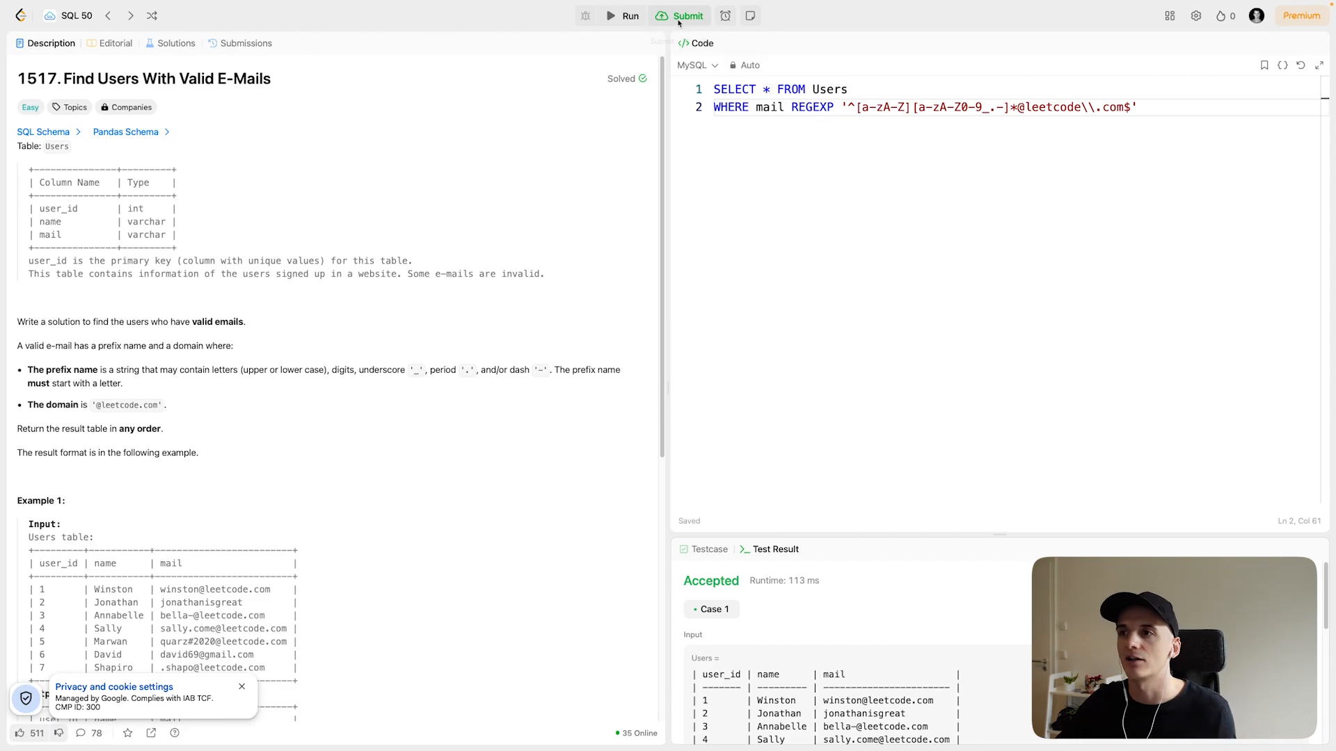
pyautogui.click(687, 16)
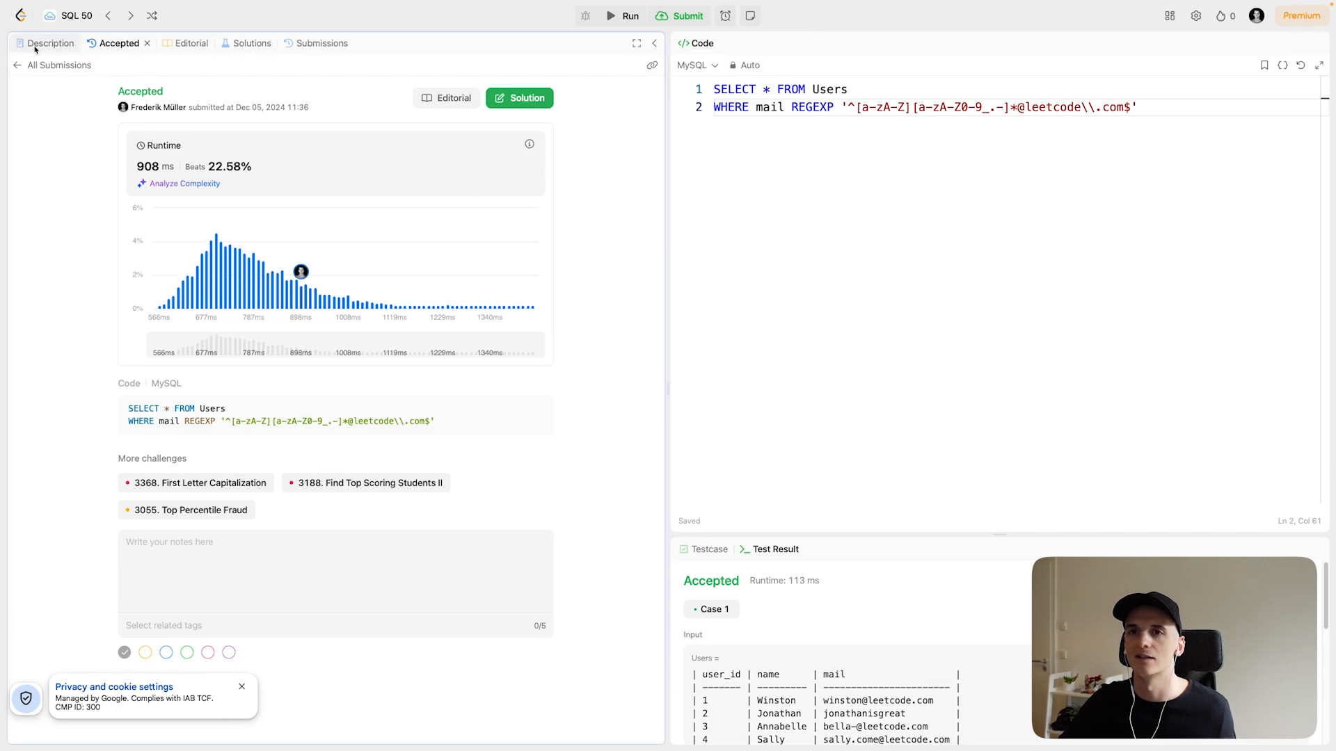
pyautogui.click(52, 43)
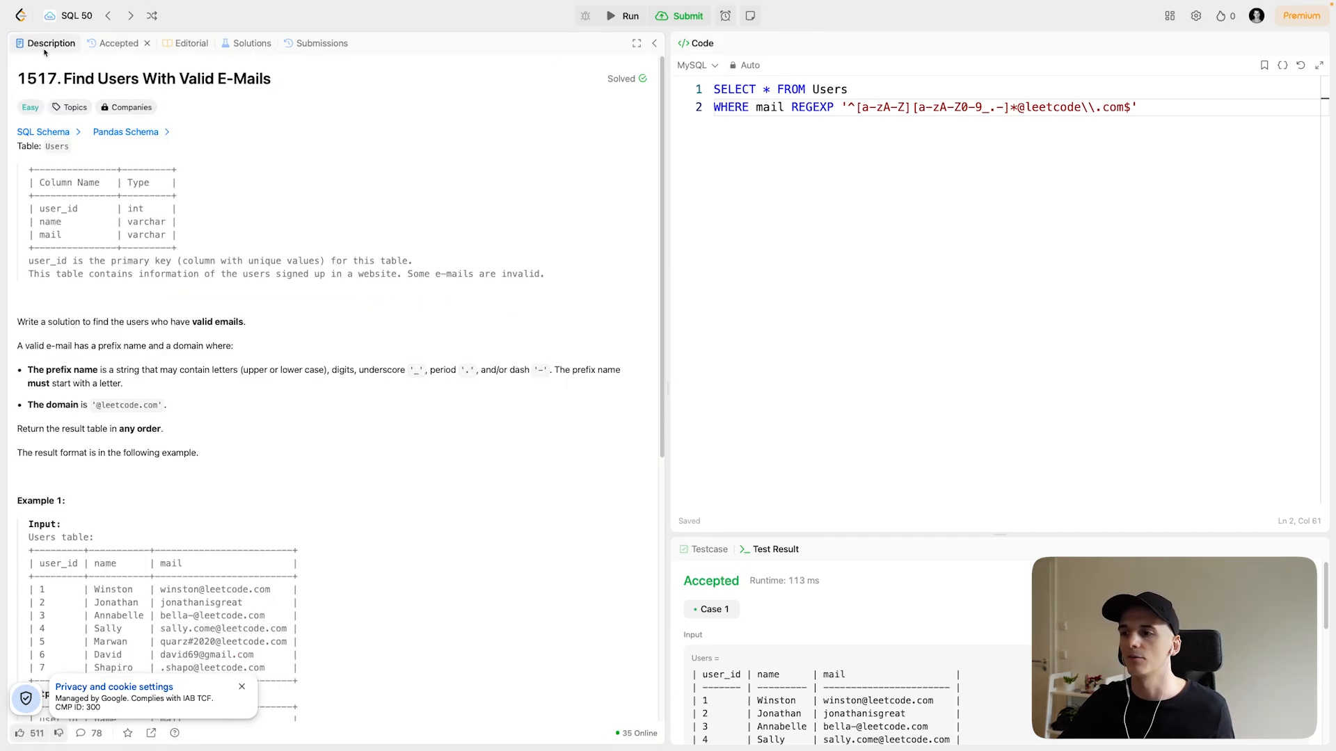